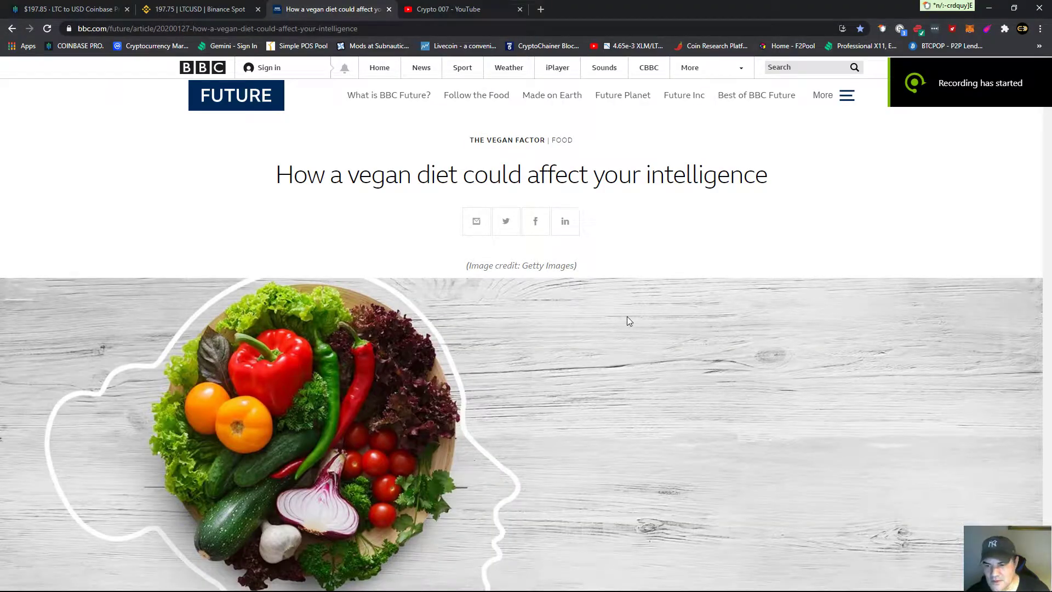
mouse_move(629, 321)
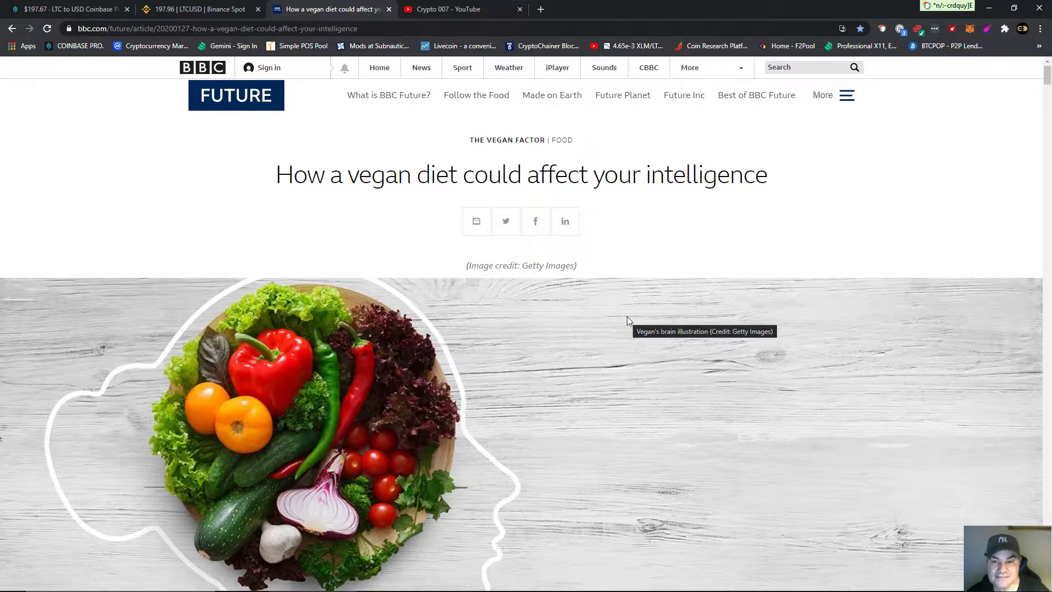
mouse_move(267, 67)
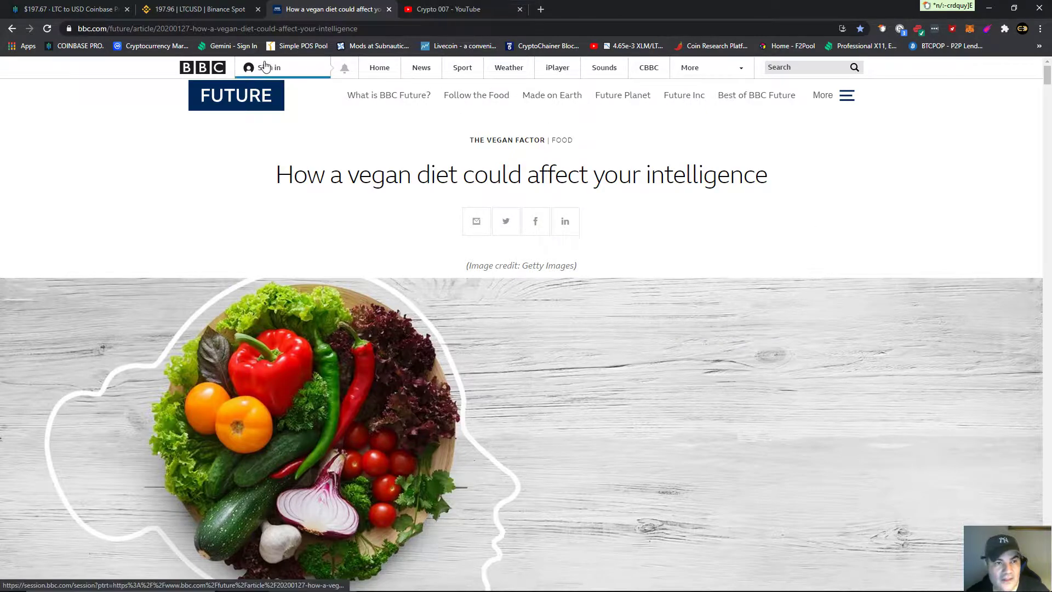
mouse_move(367, 234)
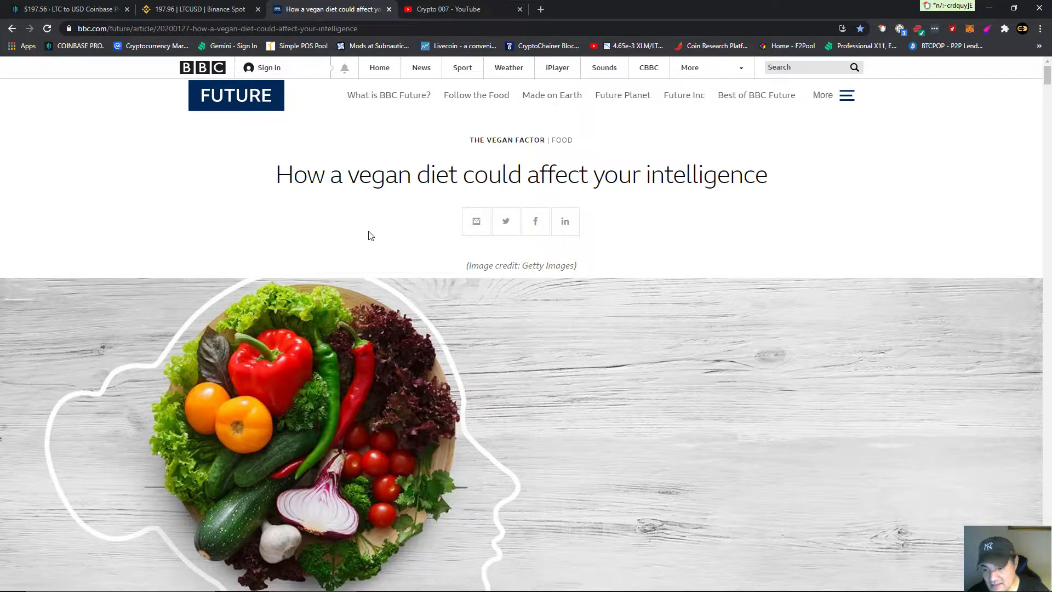
- Scroll down through the B12 and iron passages to the 'So what's the verdict?' paragraph
scroll("down", 3)
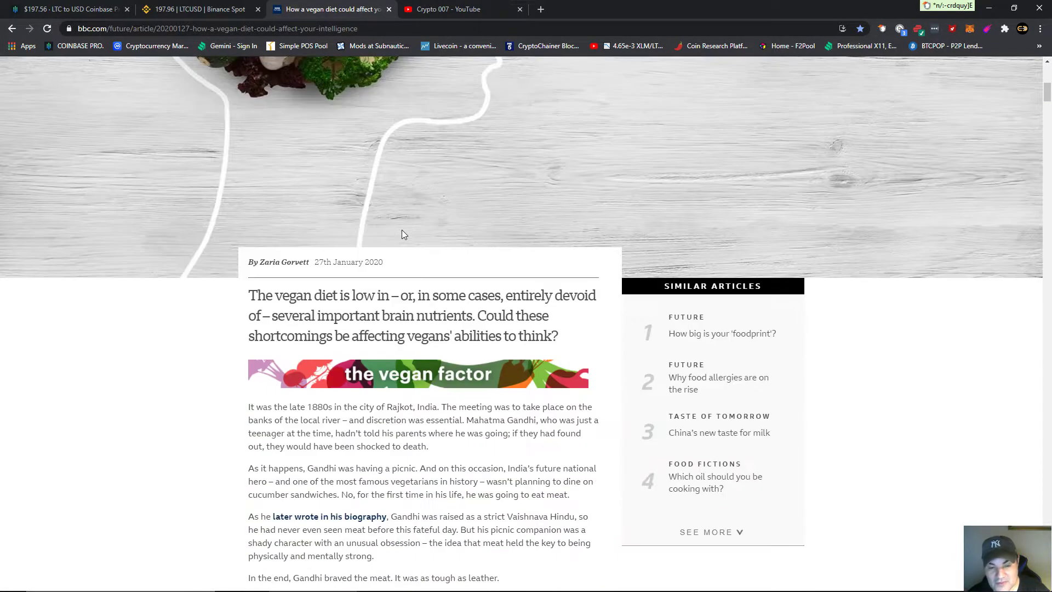
scroll("down", 3)
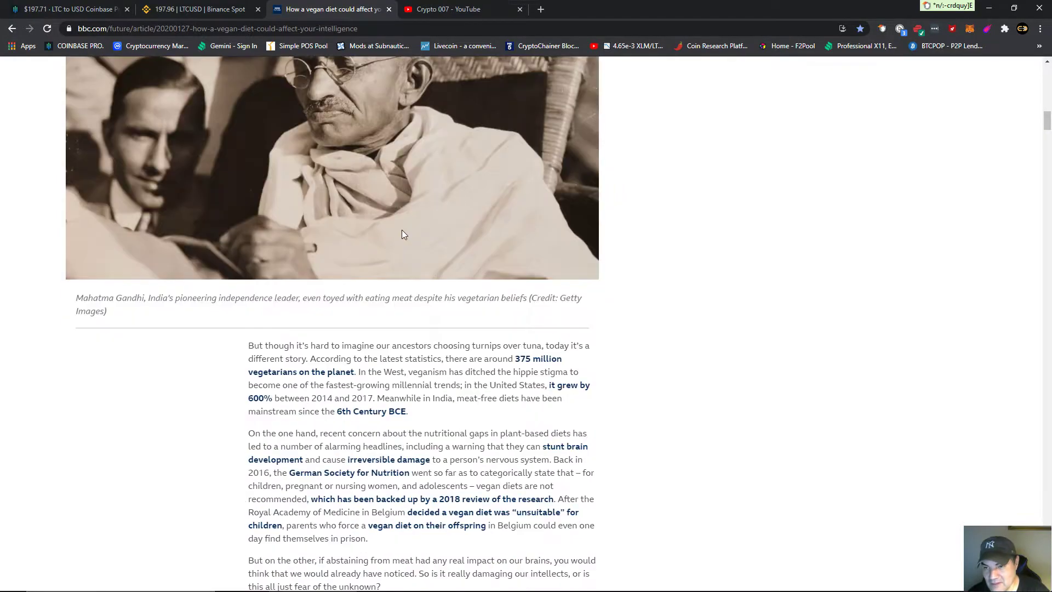
scroll("down", 3)
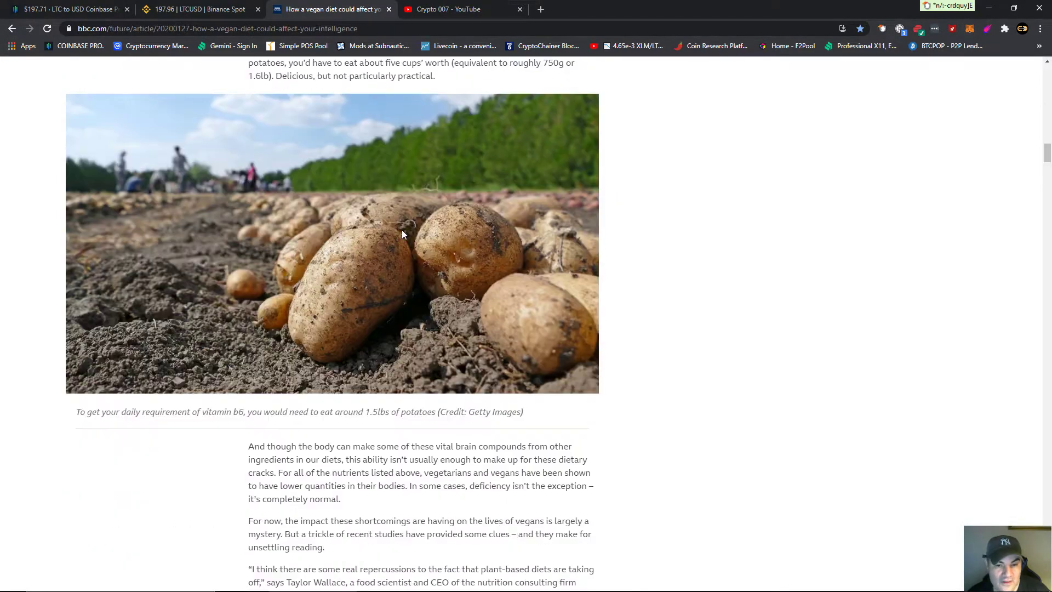
scroll("down", 3)
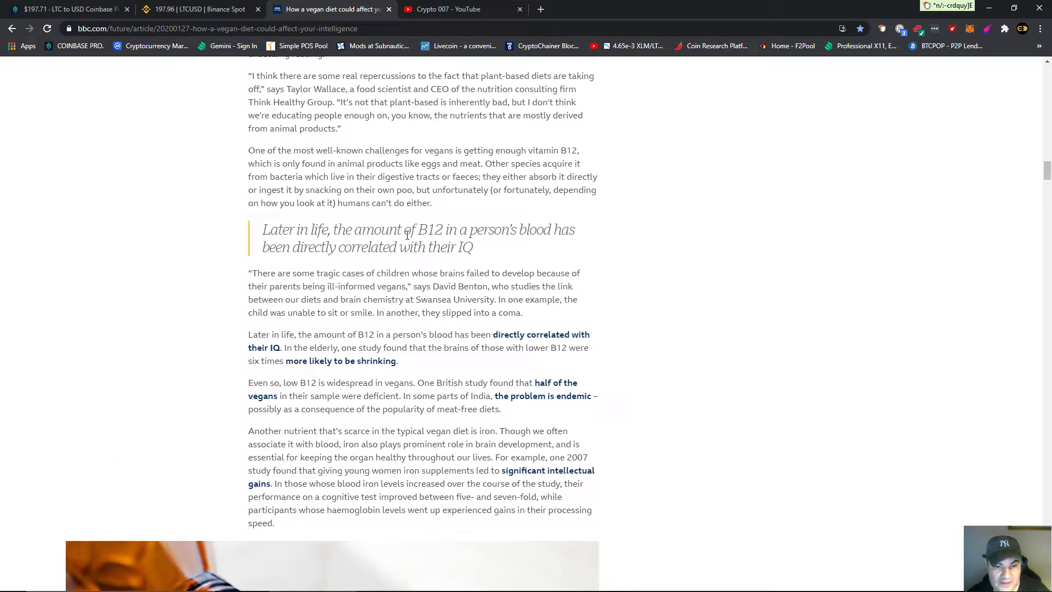
mouse_move(651, 274)
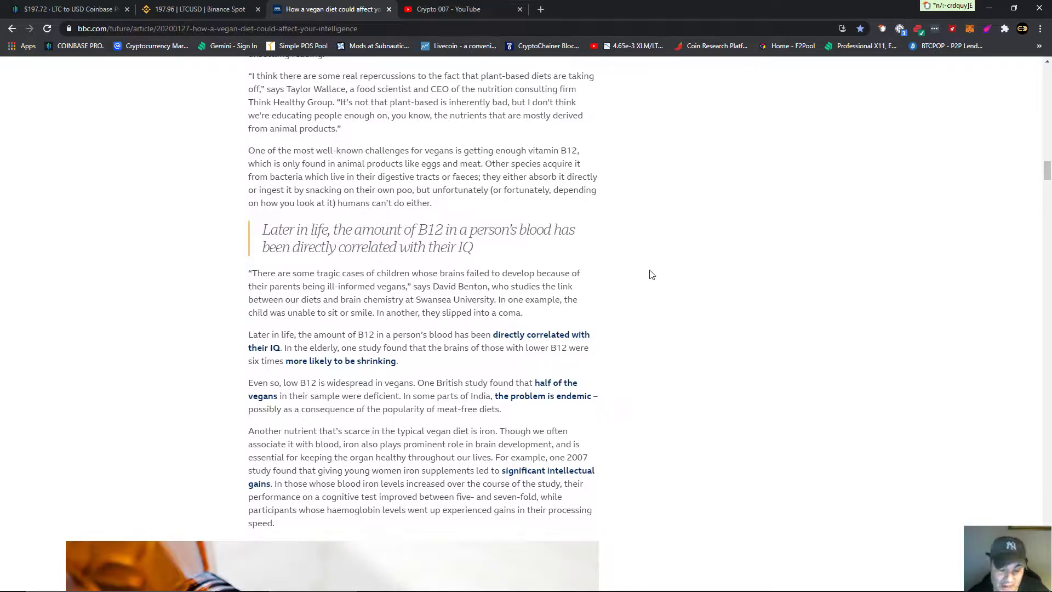
scroll("down", 3)
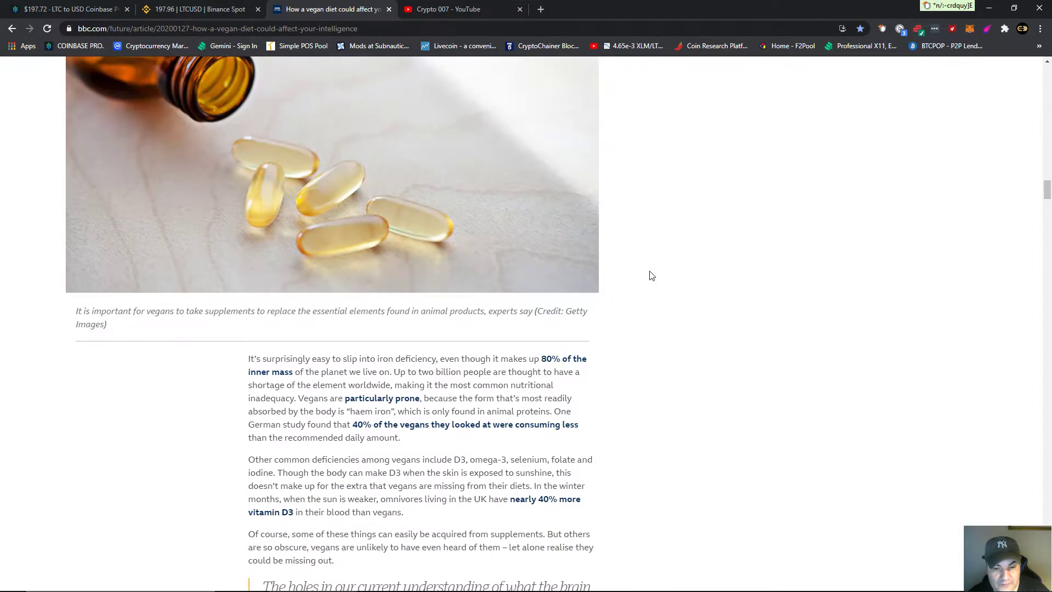
scroll("down", 3)
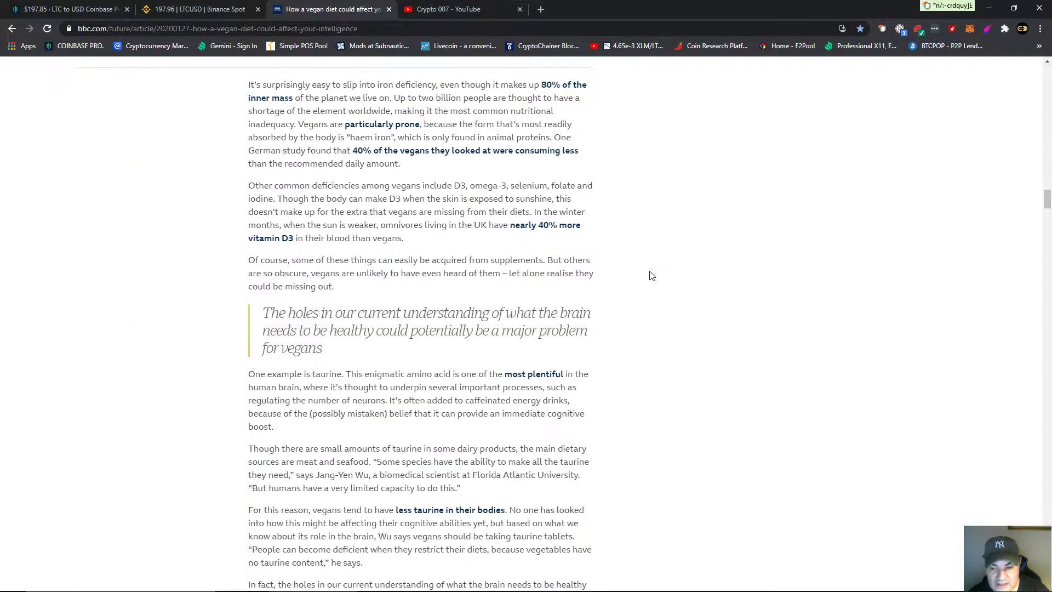
scroll("down", 3)
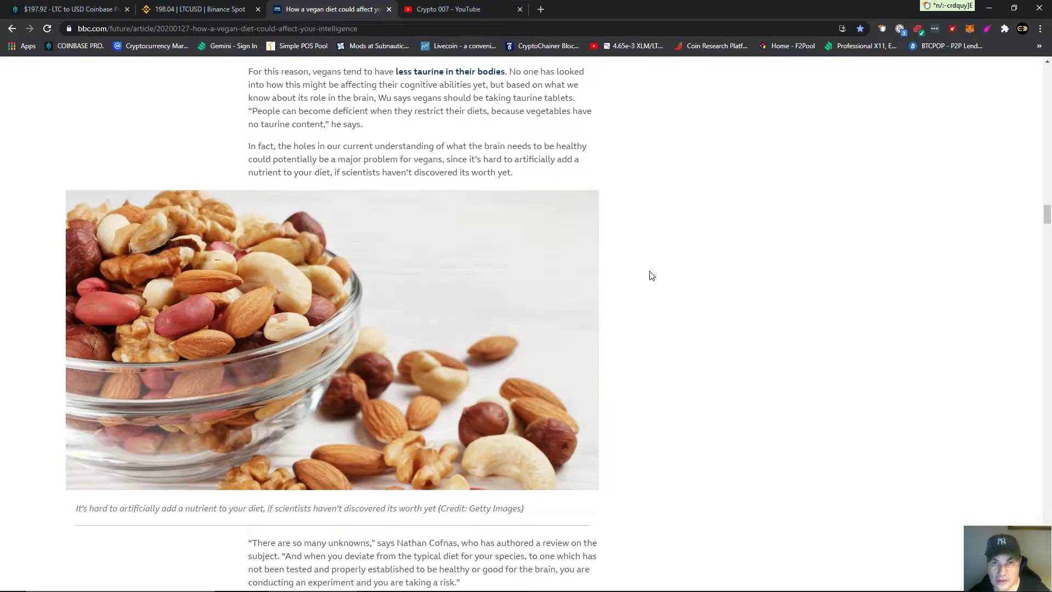
mouse_move(690, 291)
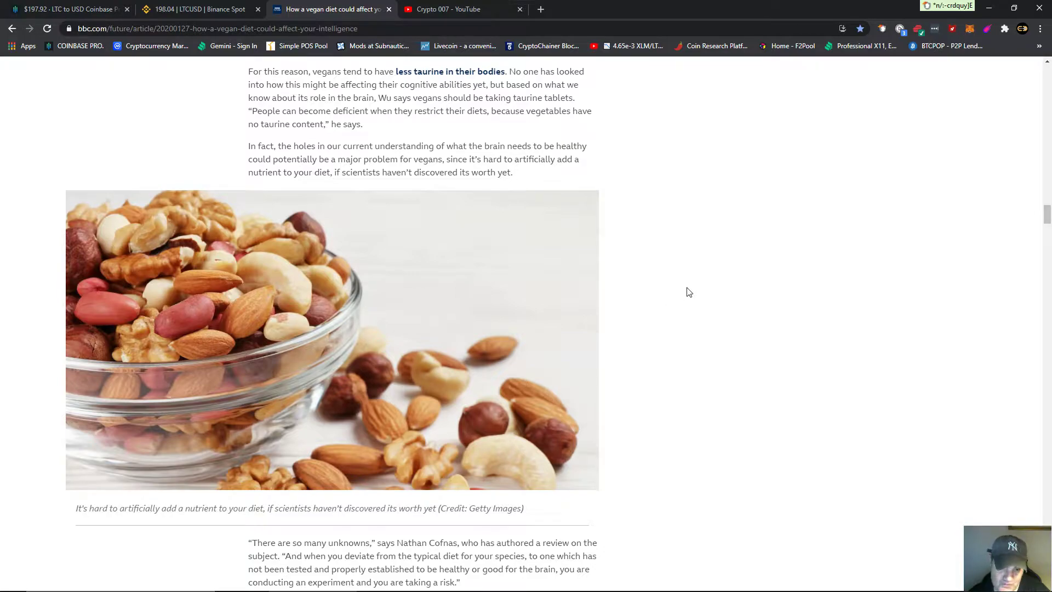
mouse_move(683, 287)
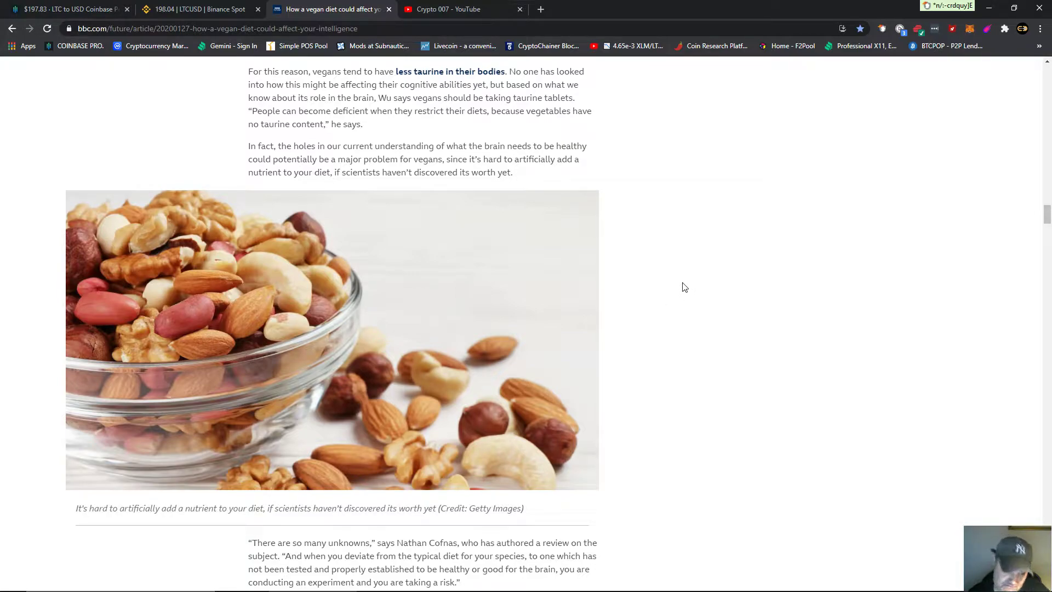
scroll("down", 3)
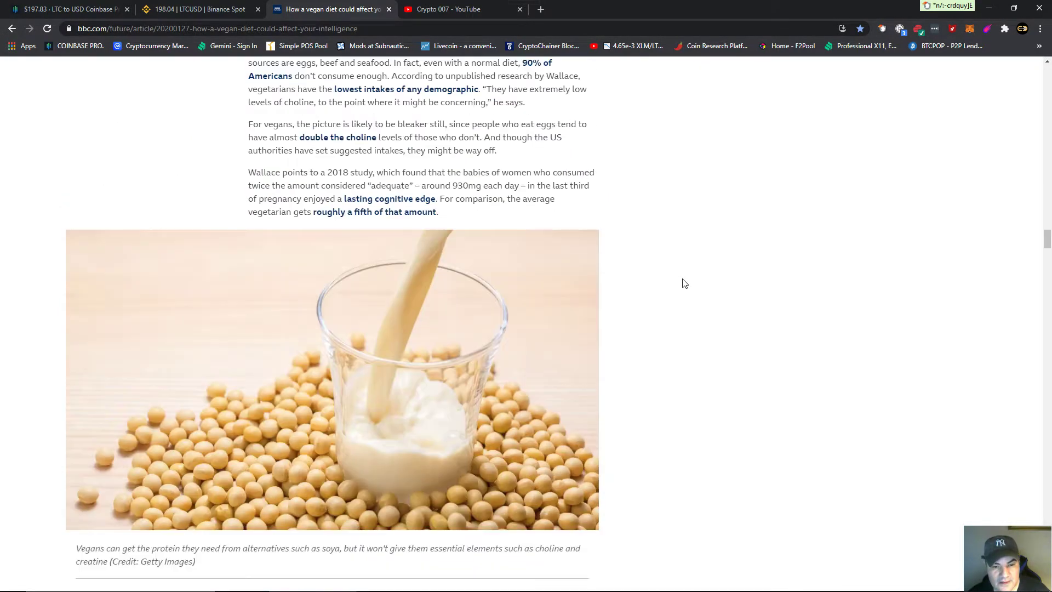
scroll("down", 3)
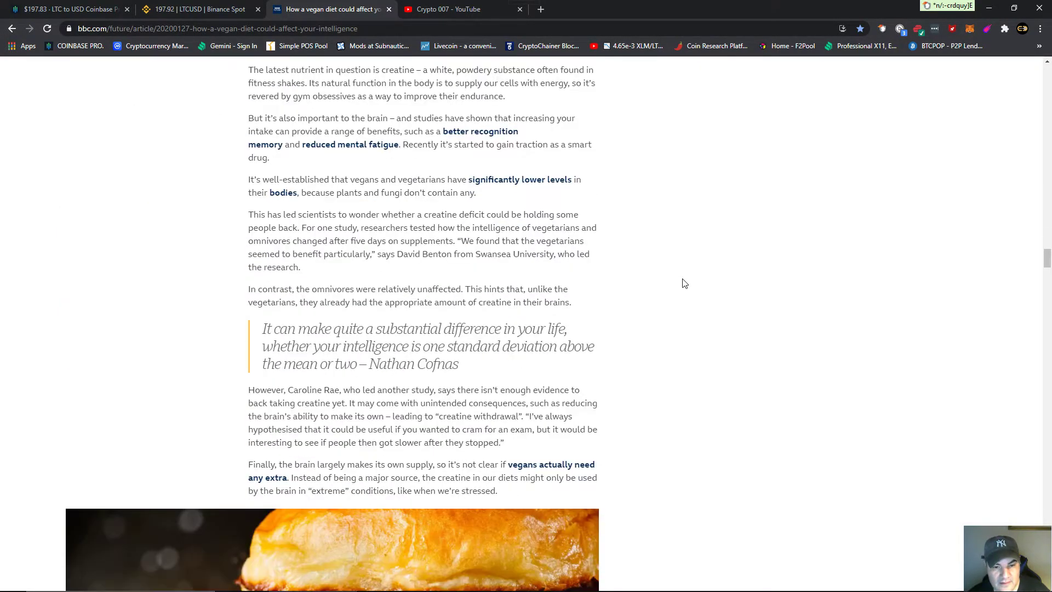
scroll("down", 3)
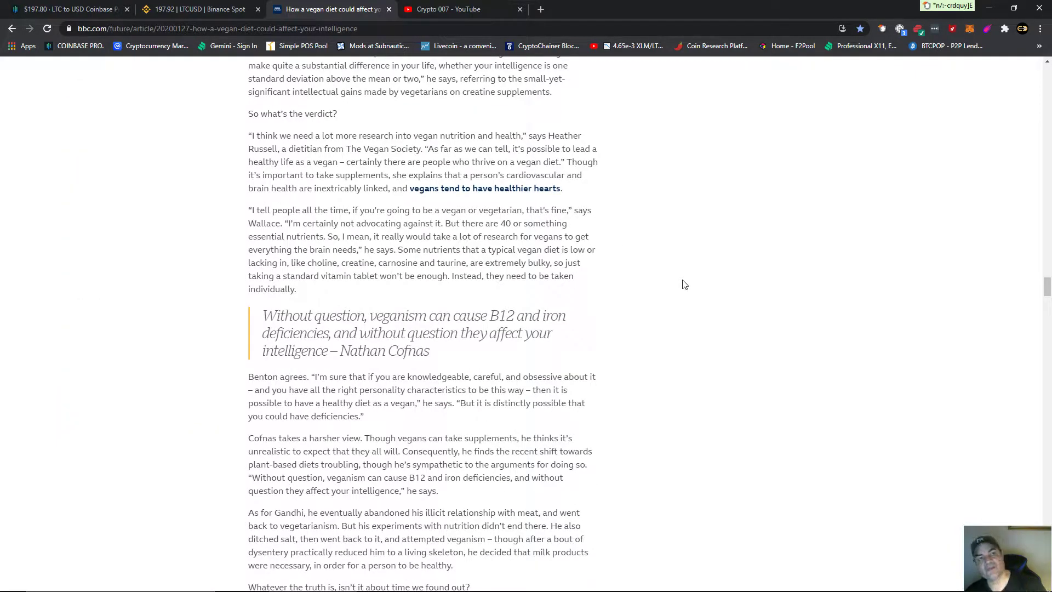
mouse_move(657, 275)
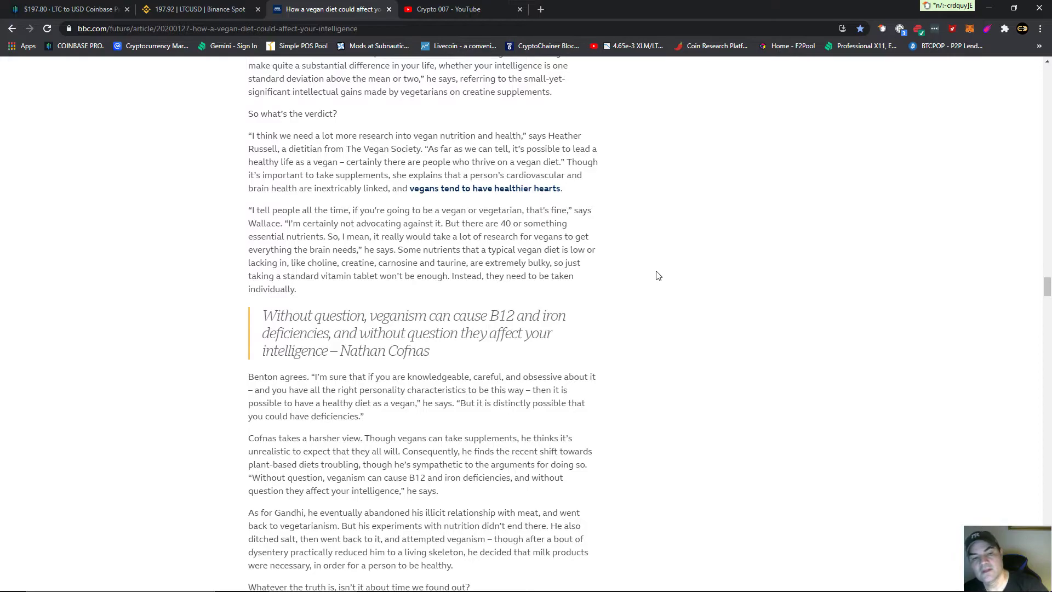
- Scroll down the Vegan Factor feed past the women vegans and pets-going-vegan stories
scroll("down", 3)
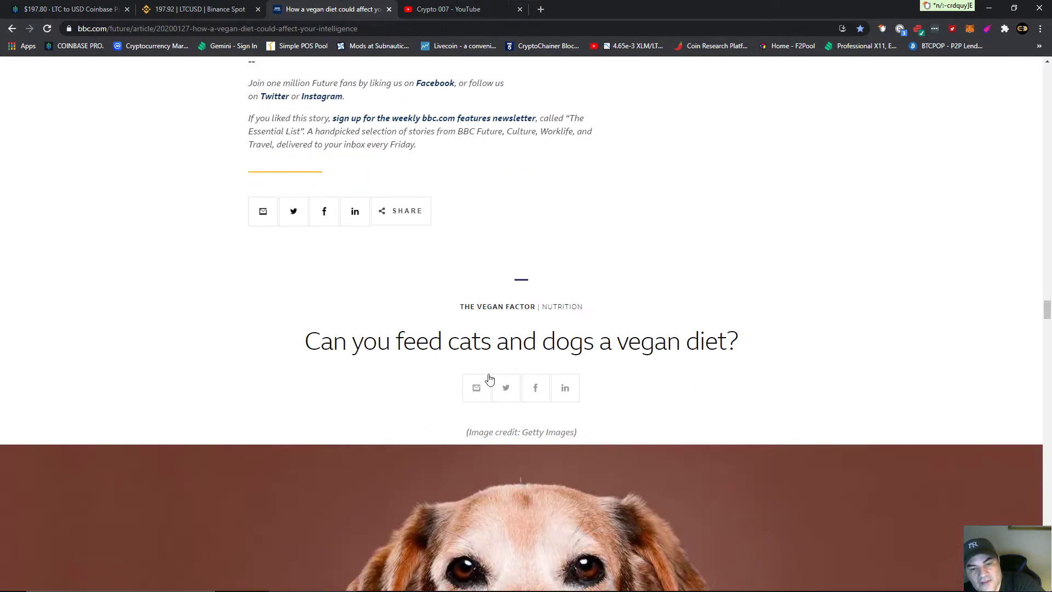
scroll("down", 3)
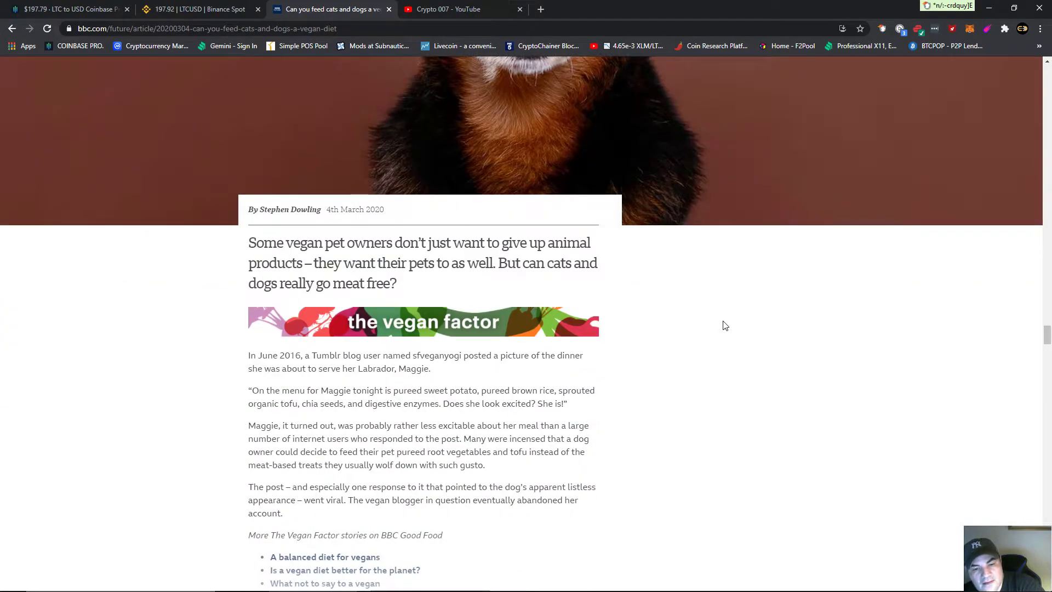
scroll("down", 3)
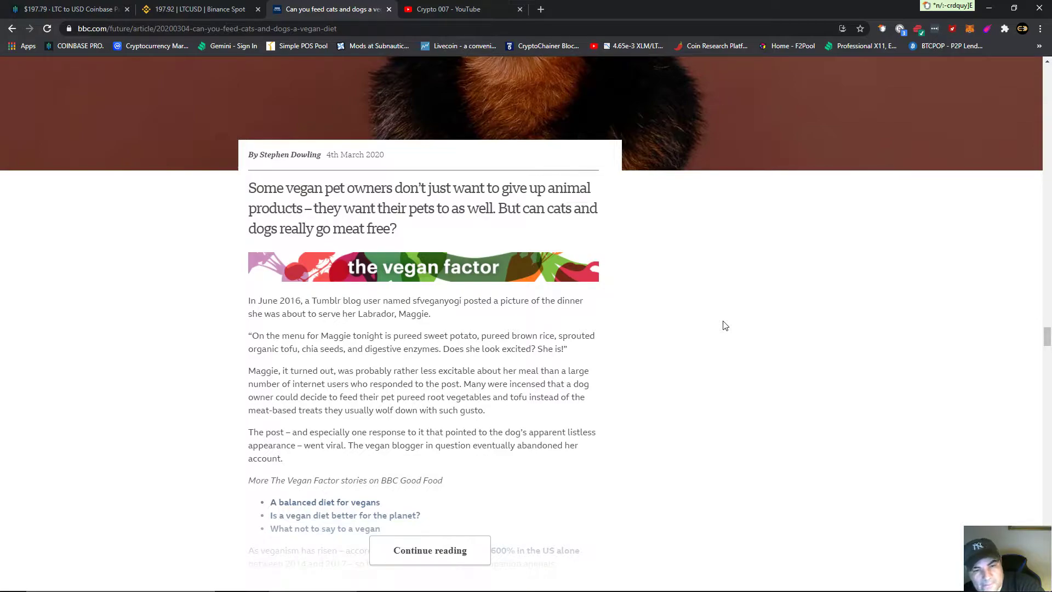
mouse_move(646, 416)
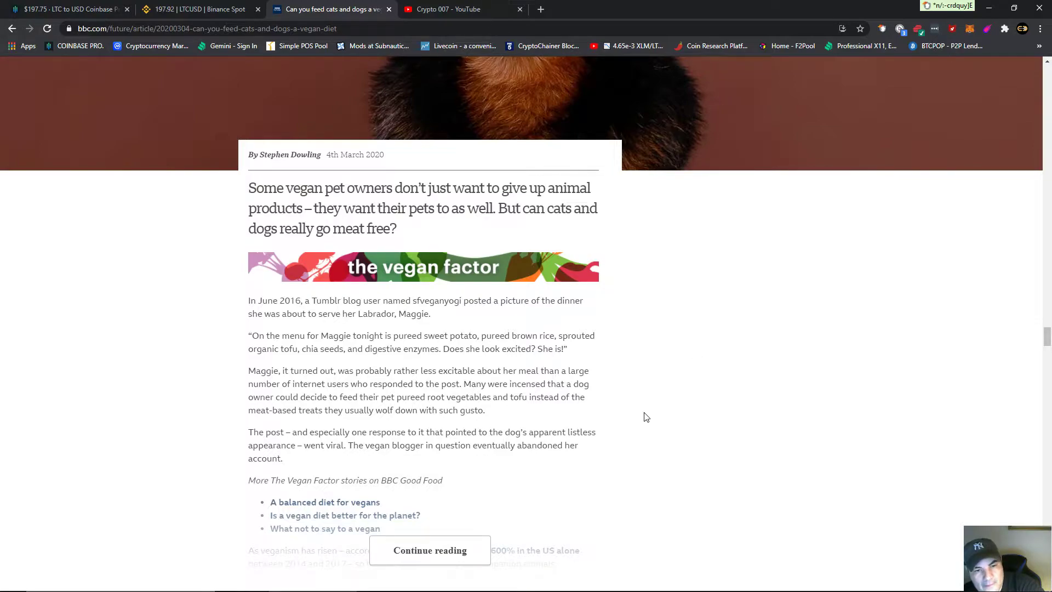
mouse_move(692, 388)
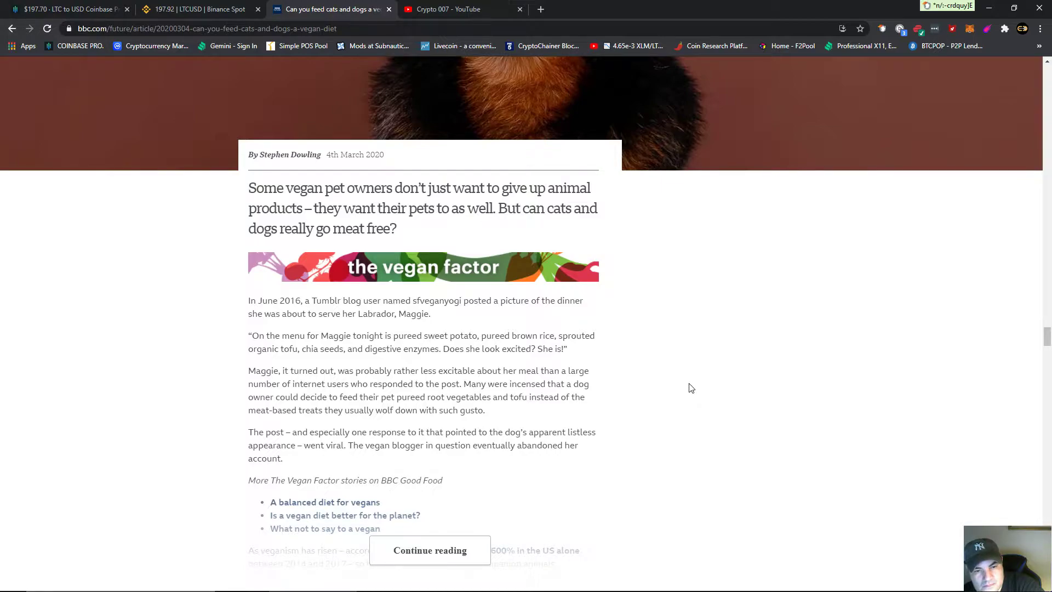
scroll("down", 3)
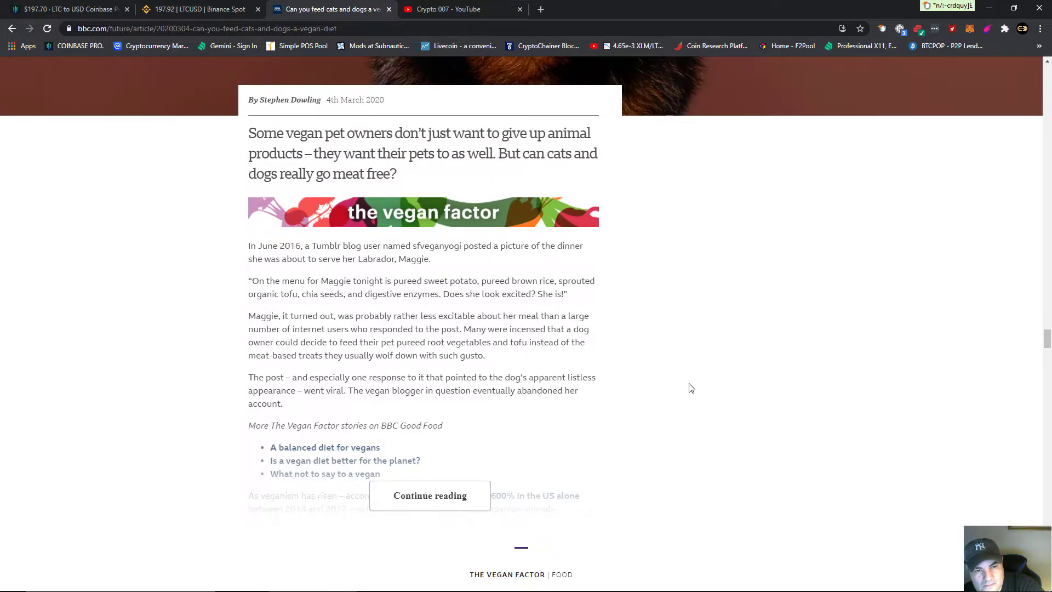
mouse_move(148, 440)
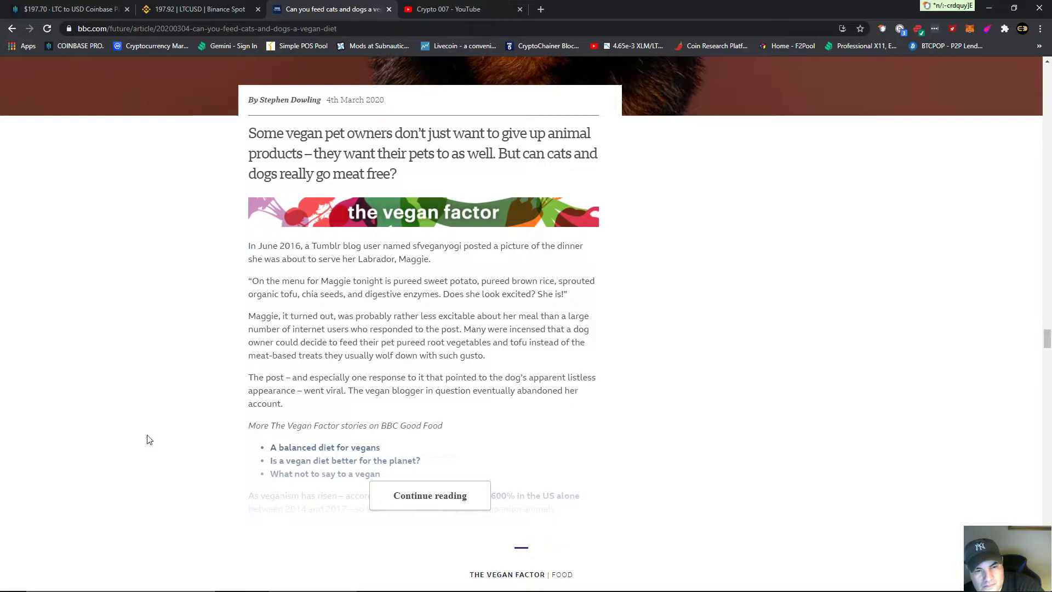
scroll("down", 3)
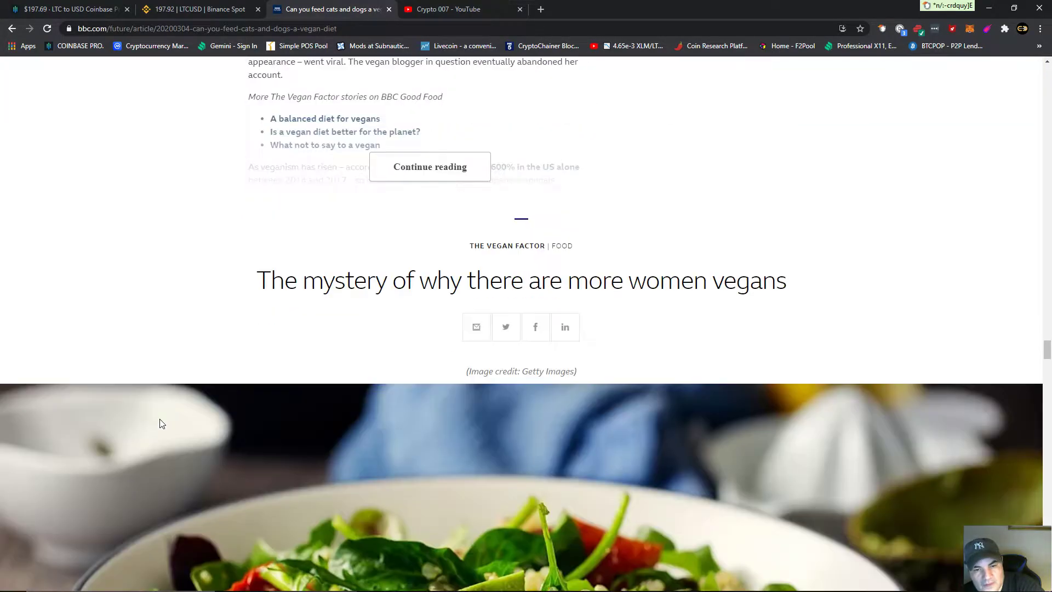
mouse_move(784, 315)
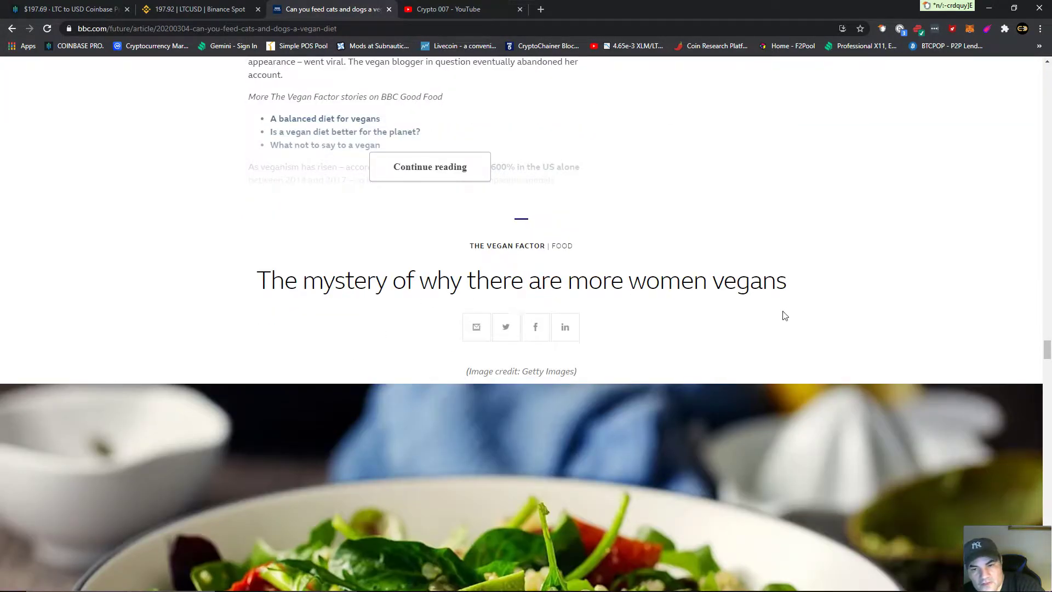
mouse_move(161, 334)
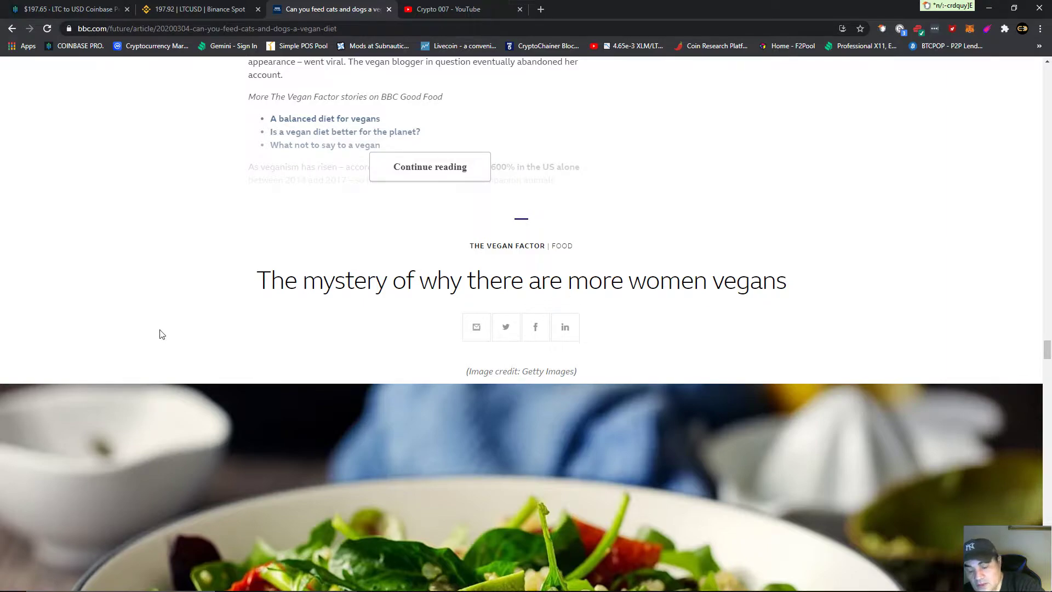
mouse_move(175, 273)
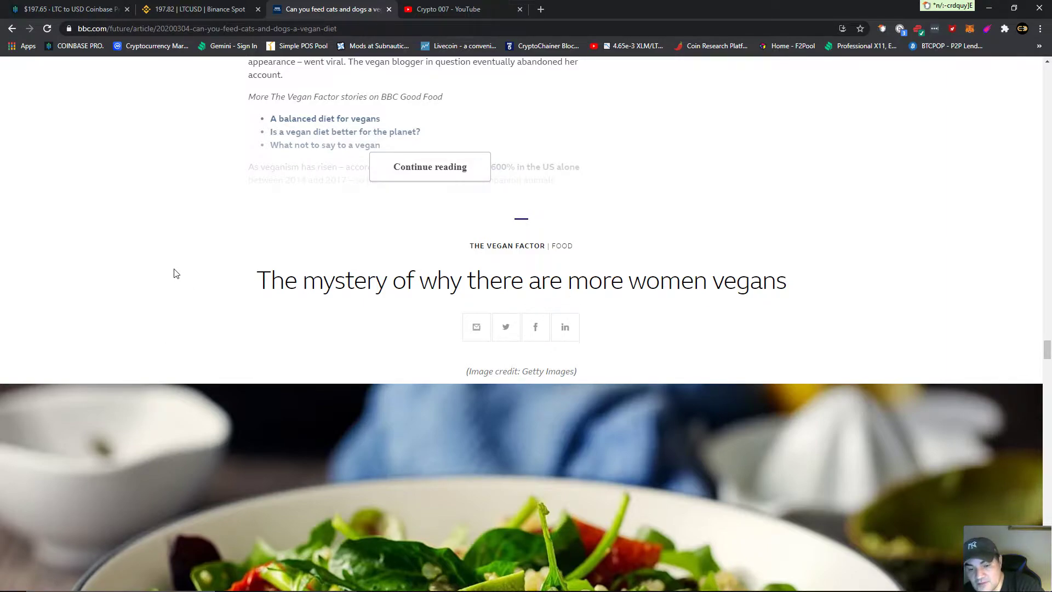
mouse_move(235, 267)
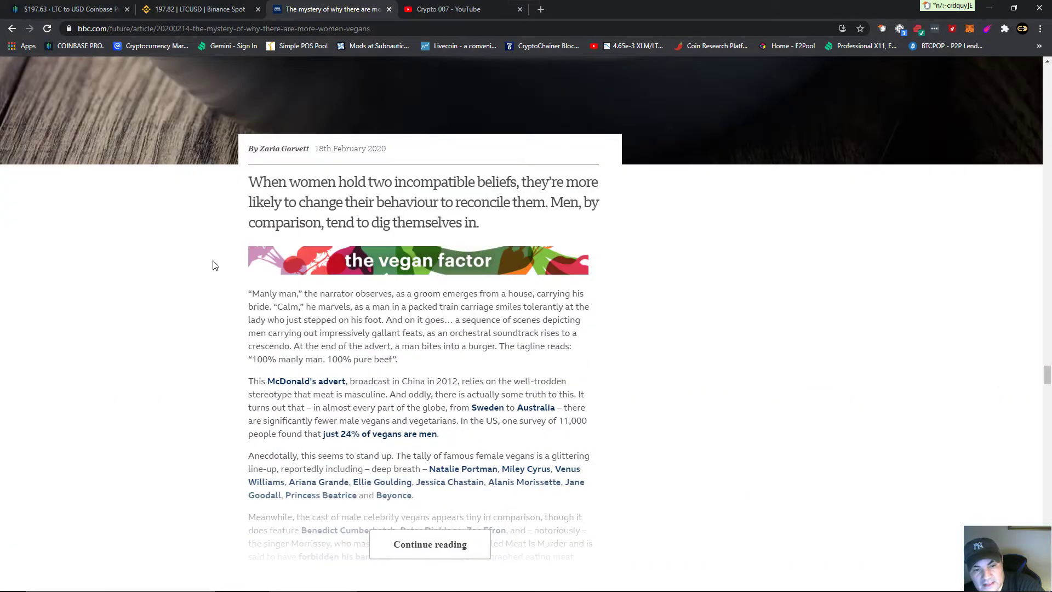
- Scroll past the green-diet stories and open the article on which milk alternative to drink
scroll("down", 3)
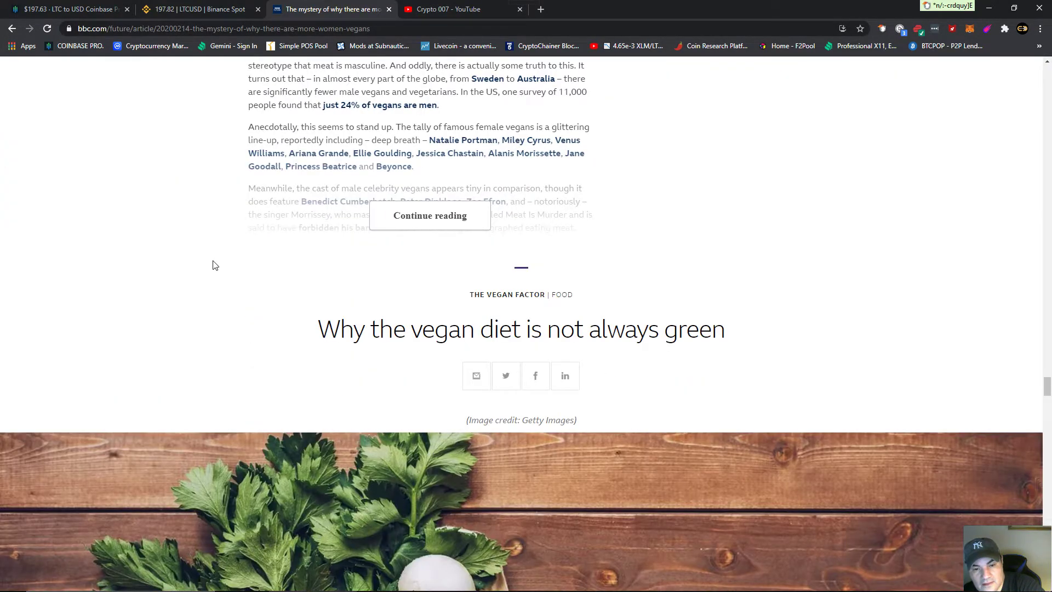
scroll("down", 3)
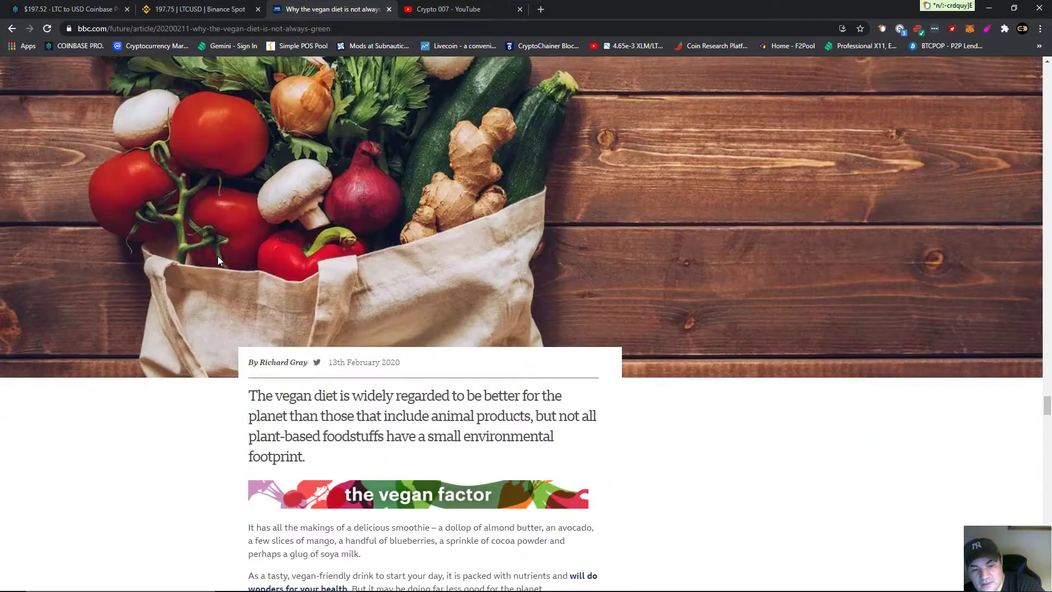
scroll("down", 3)
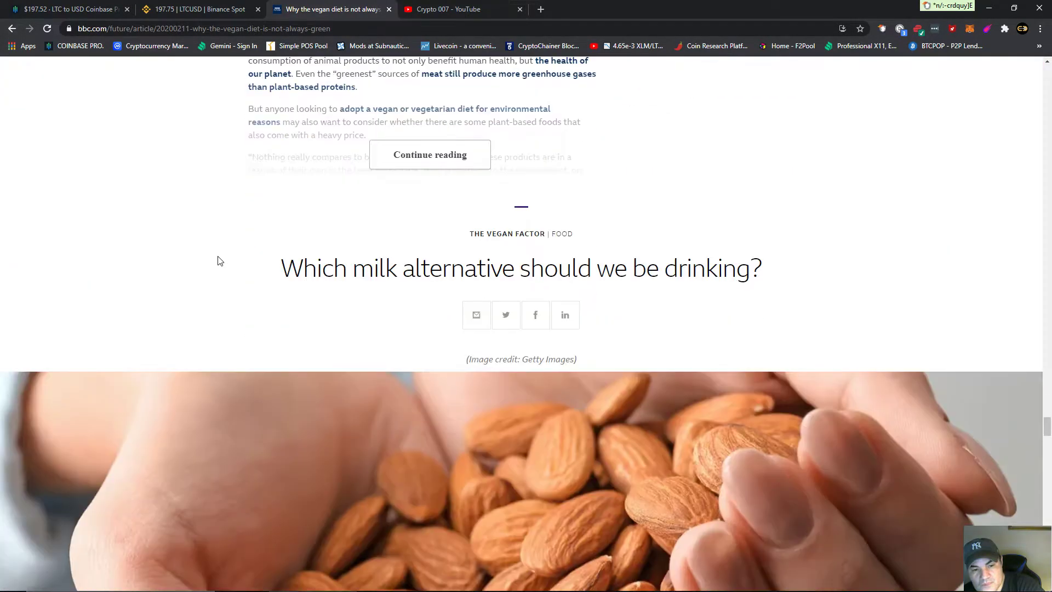
mouse_move(475, 280)
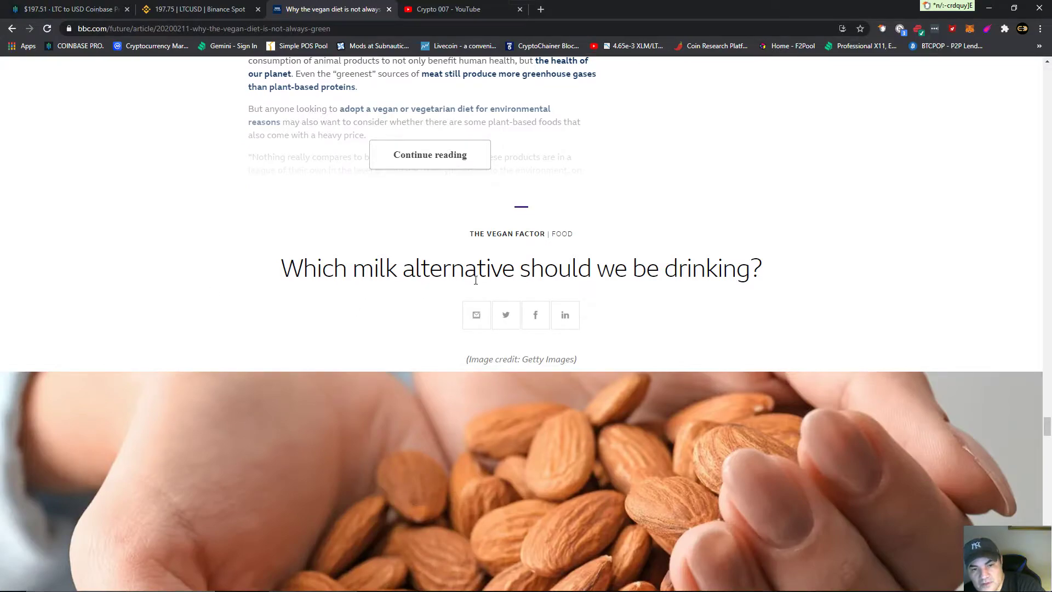
mouse_move(307, 280)
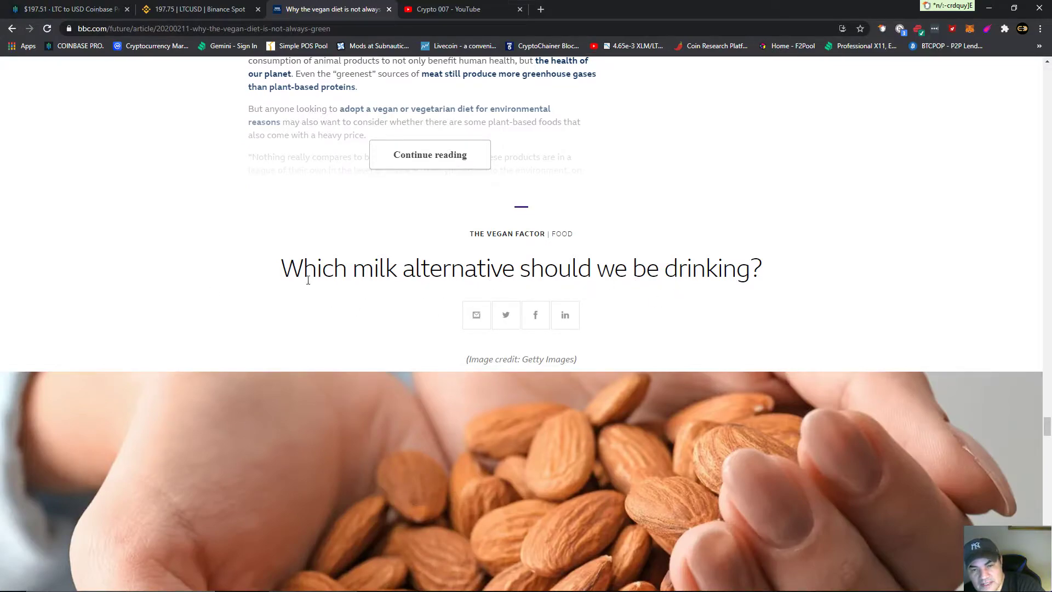
left_click(430, 154)
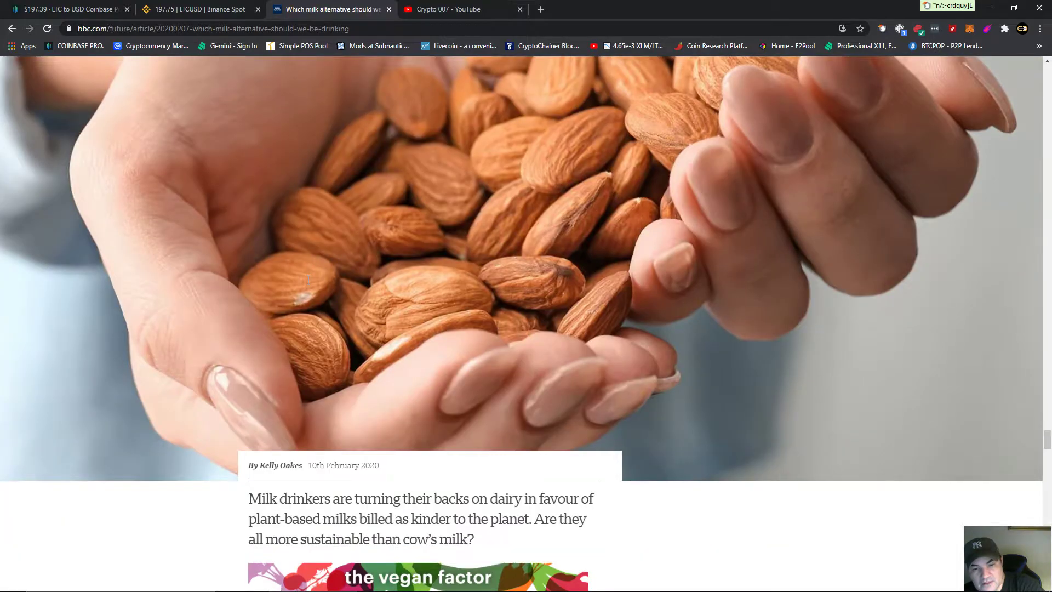
- Read down the milk-alternatives piece to the 'hidden biases that drive anti-vegan hatred' headline
scroll("down", 3)
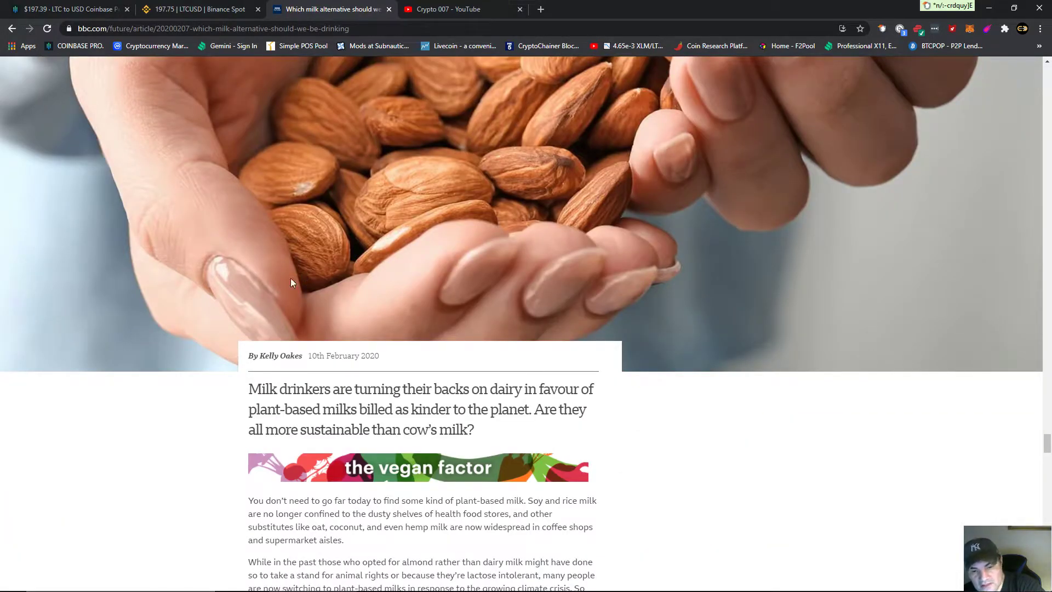
scroll("down", 3)
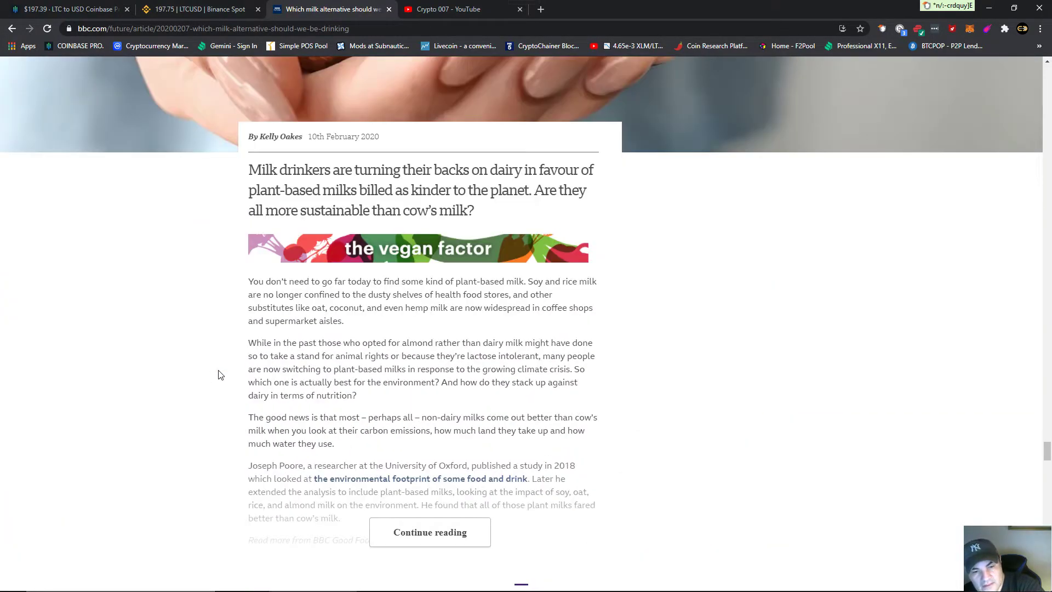
scroll("down", 3)
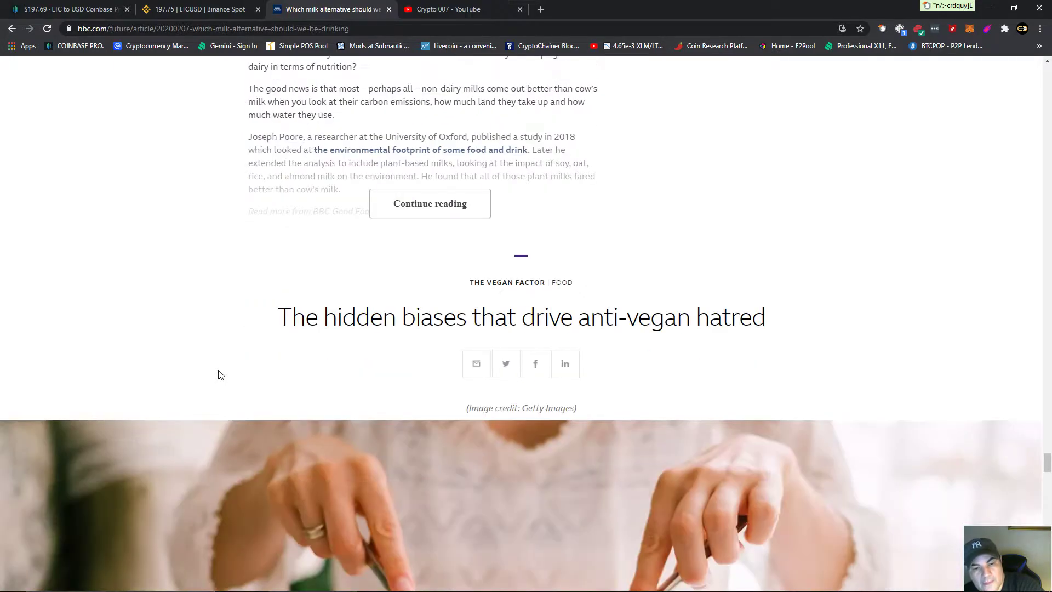
mouse_move(426, 321)
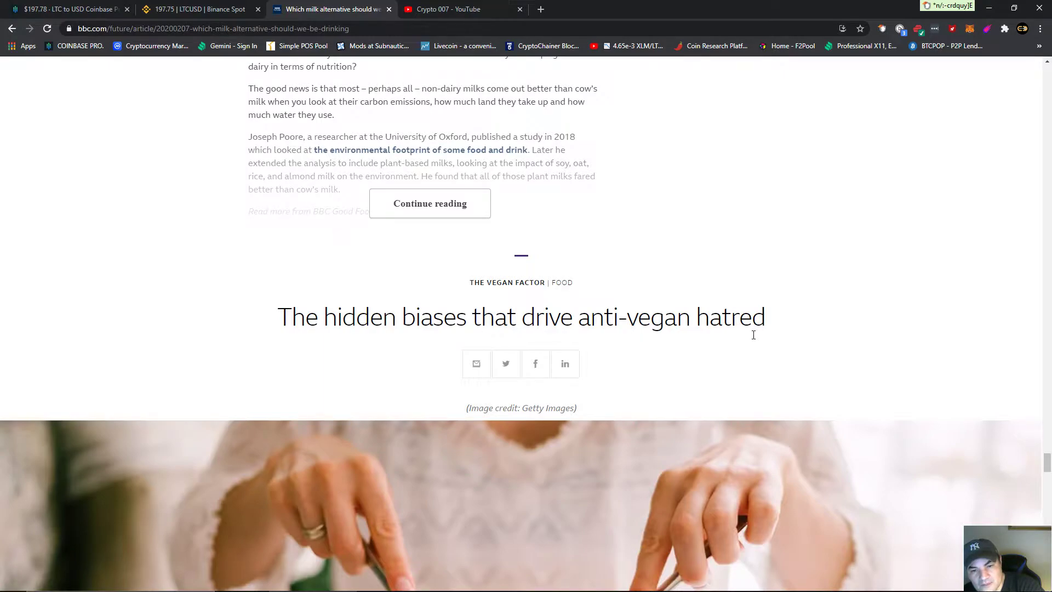
scroll("down", 3)
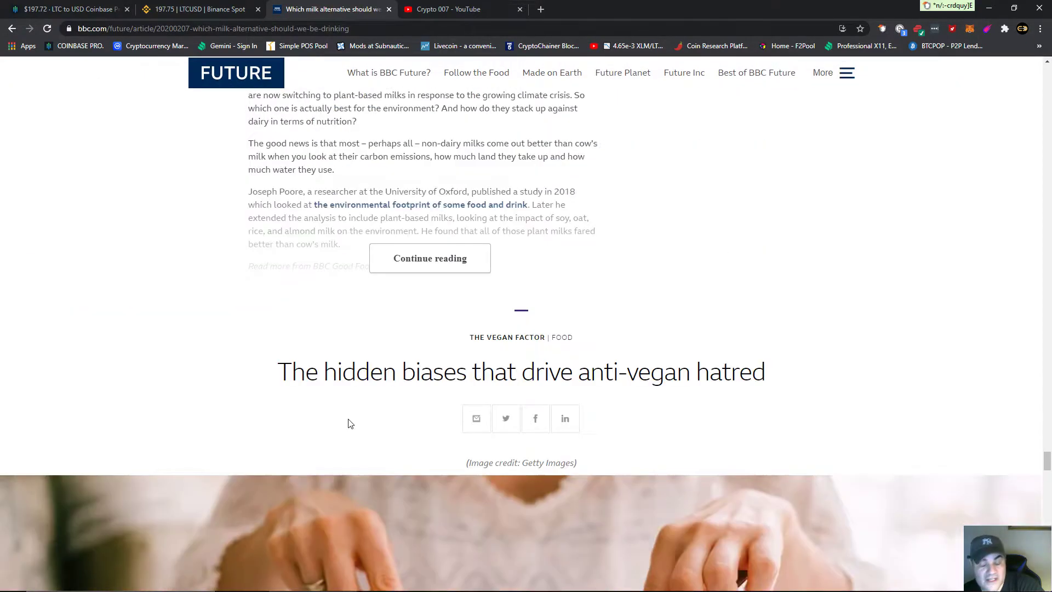
mouse_move(292, 401)
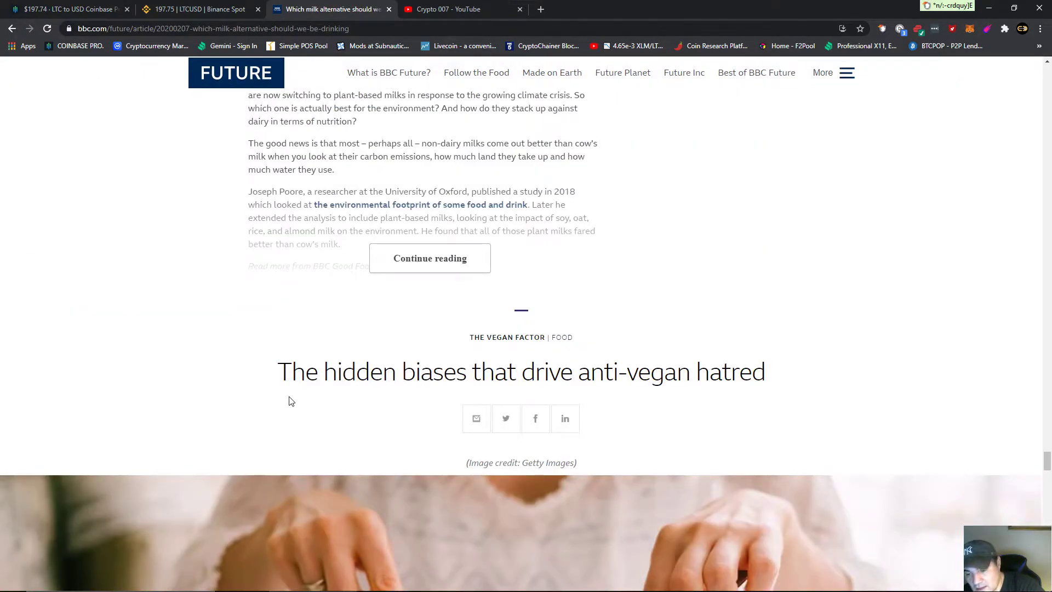
mouse_move(249, 403)
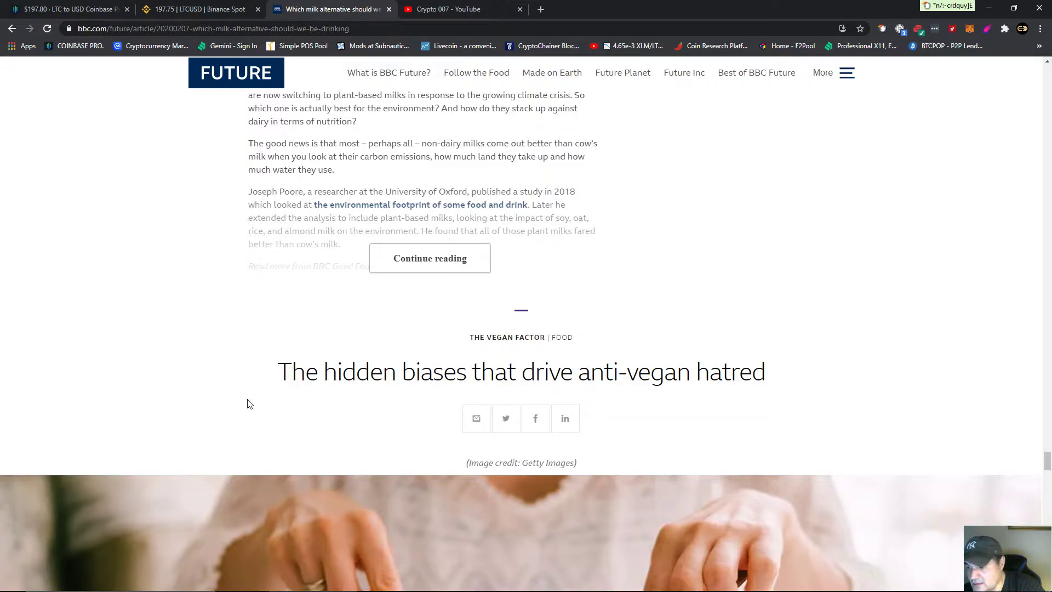
mouse_move(318, 393)
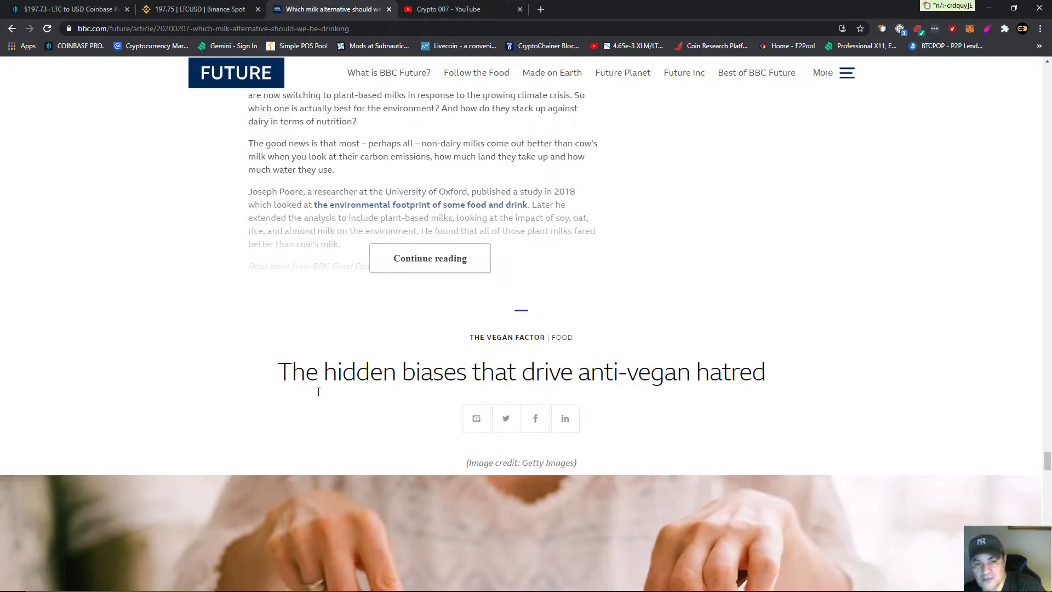
mouse_move(275, 377)
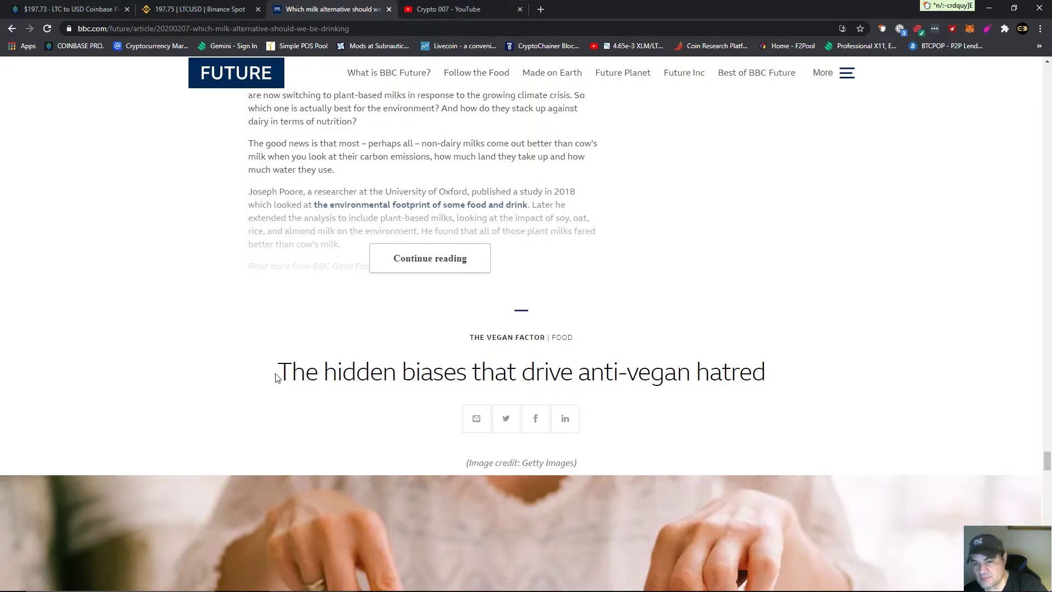
mouse_move(282, 378)
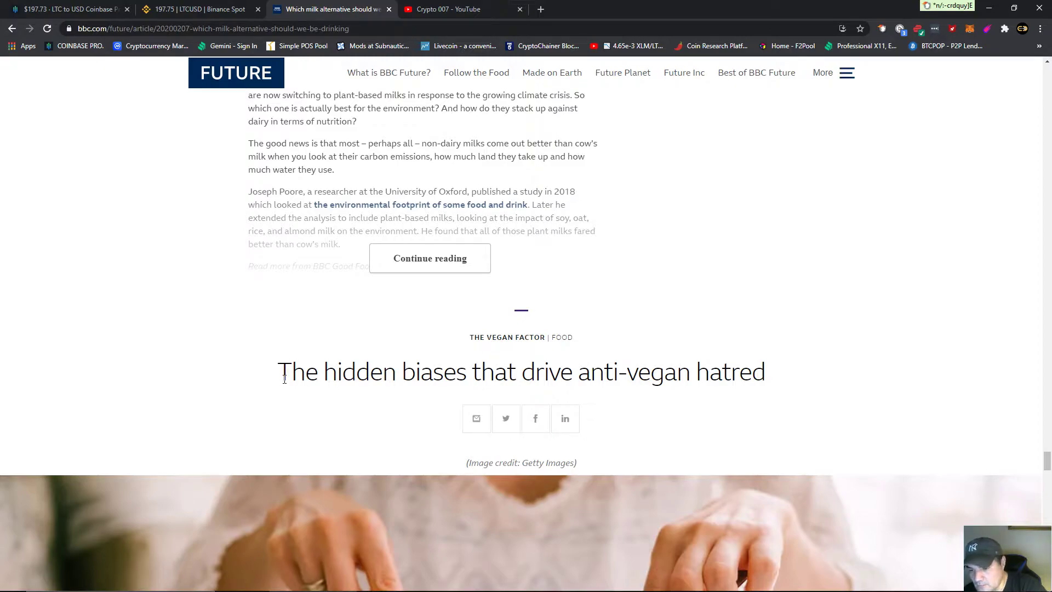
mouse_move(195, 325)
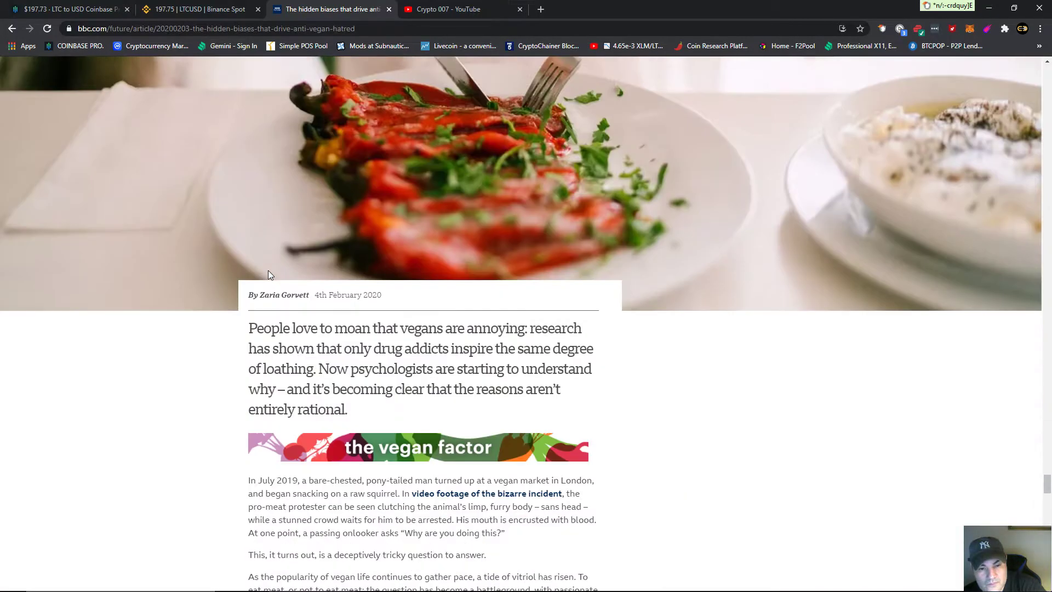
- Scroll down past the 'Are there health benefits to going vegan?' piece to the intelligence article's verdict section
scroll("down", 3)
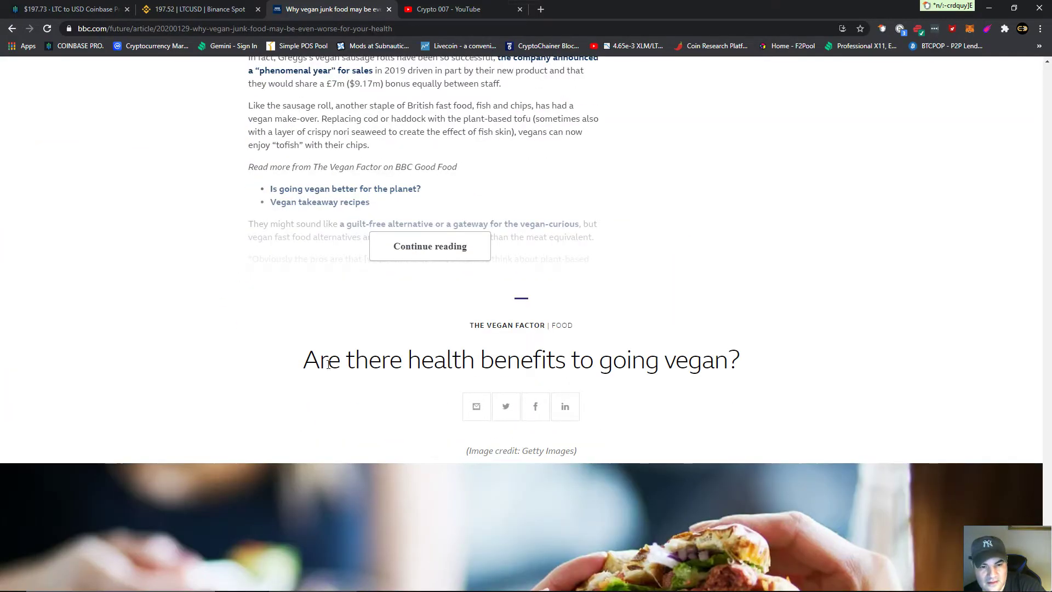
mouse_move(691, 360)
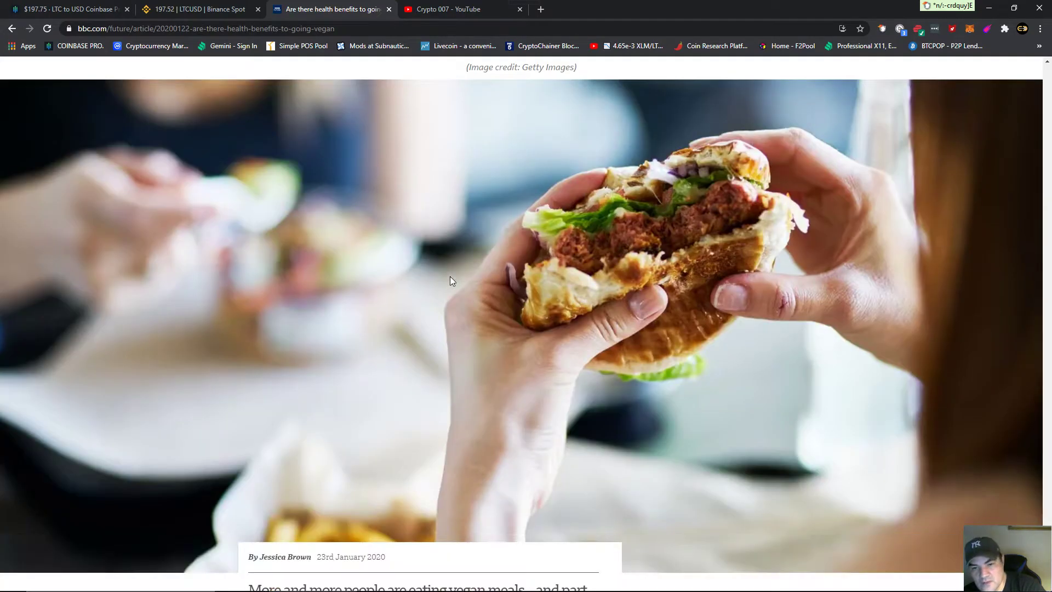
scroll("down", 3)
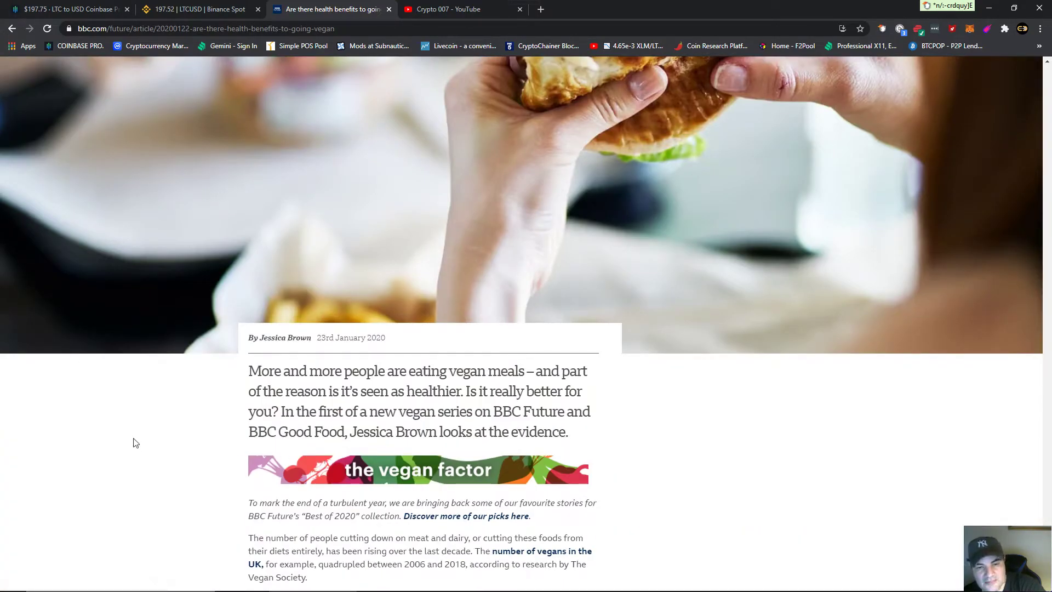
scroll("down", 3)
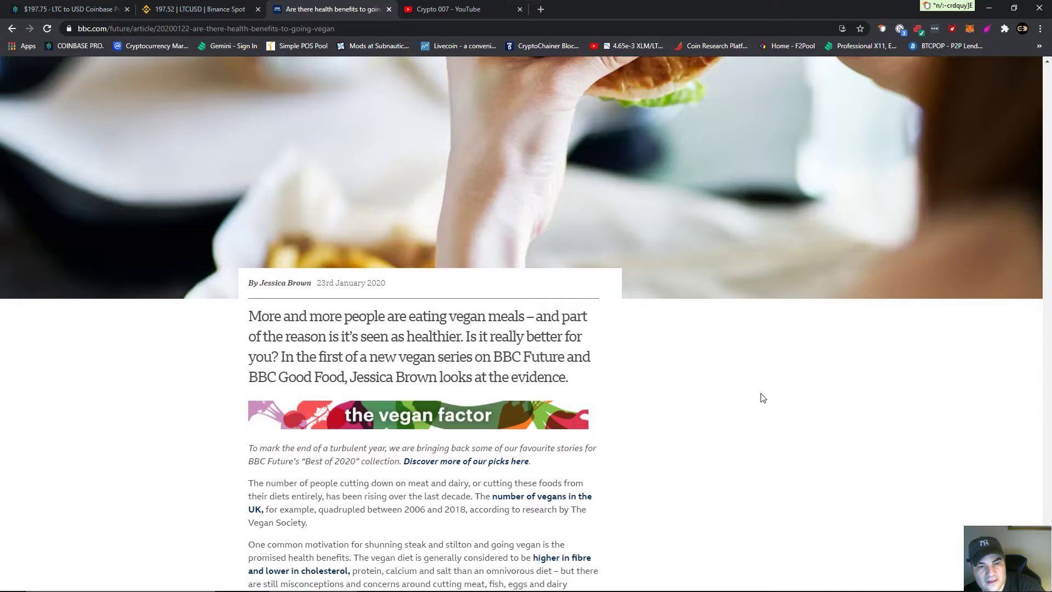
scroll("down", 3)
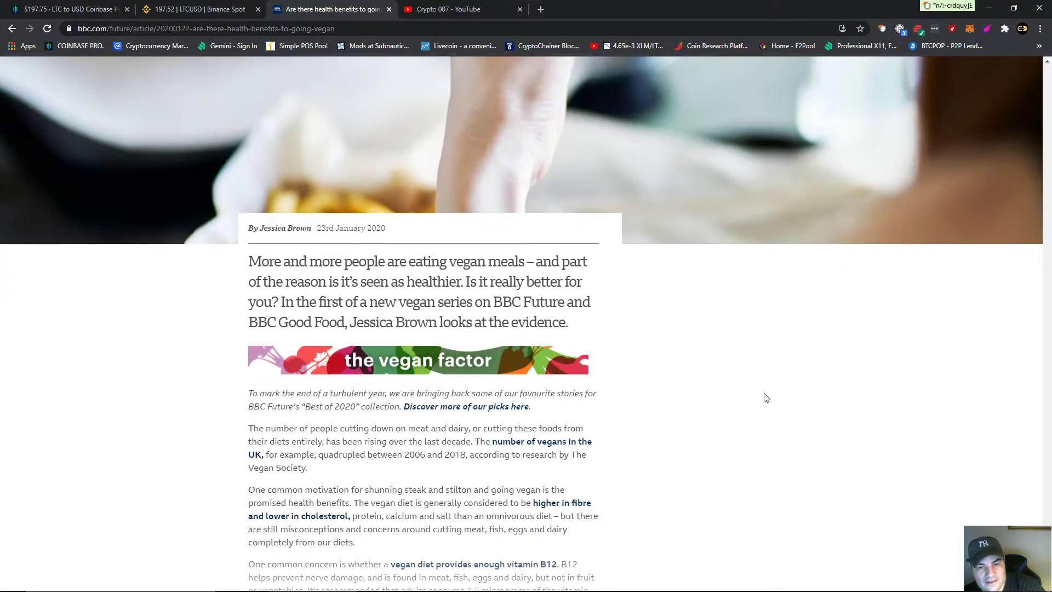
scroll("down", 3)
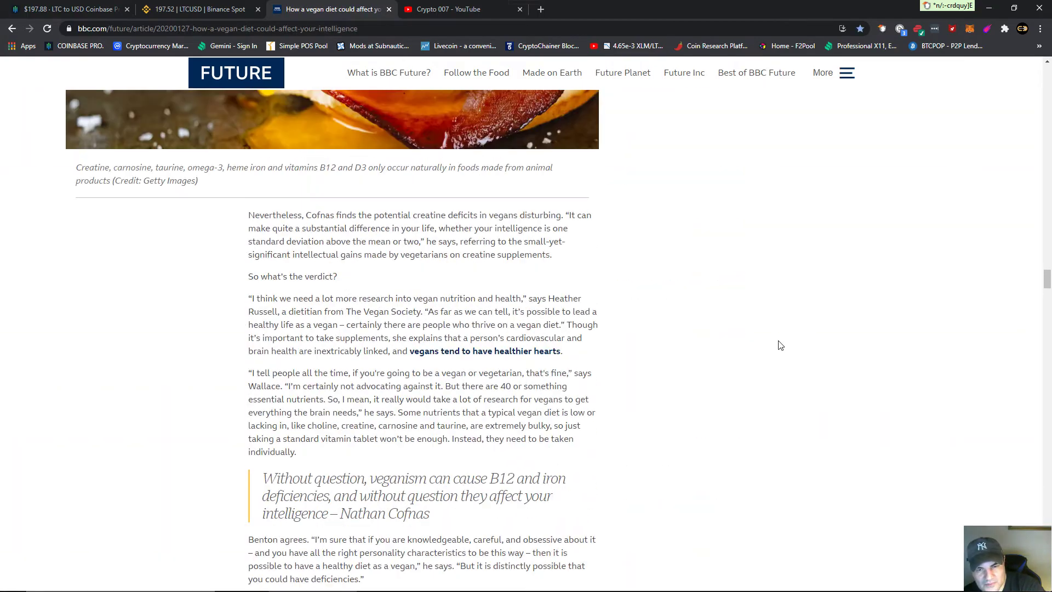
- Scroll to the article's closing paragraphs, then back up to the headline and header image
scroll("down", 3)
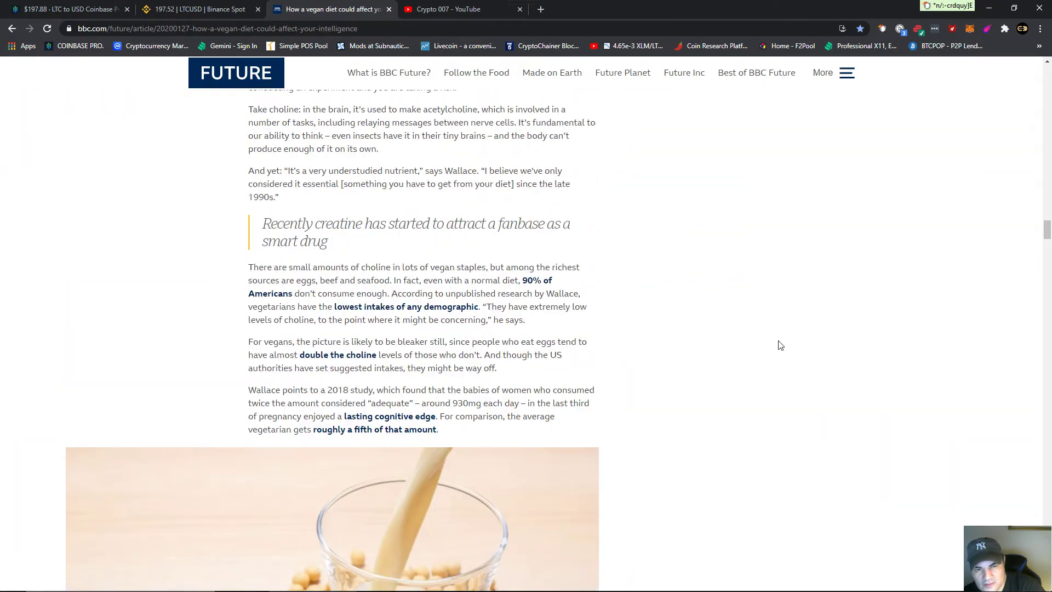
scroll("down", 3)
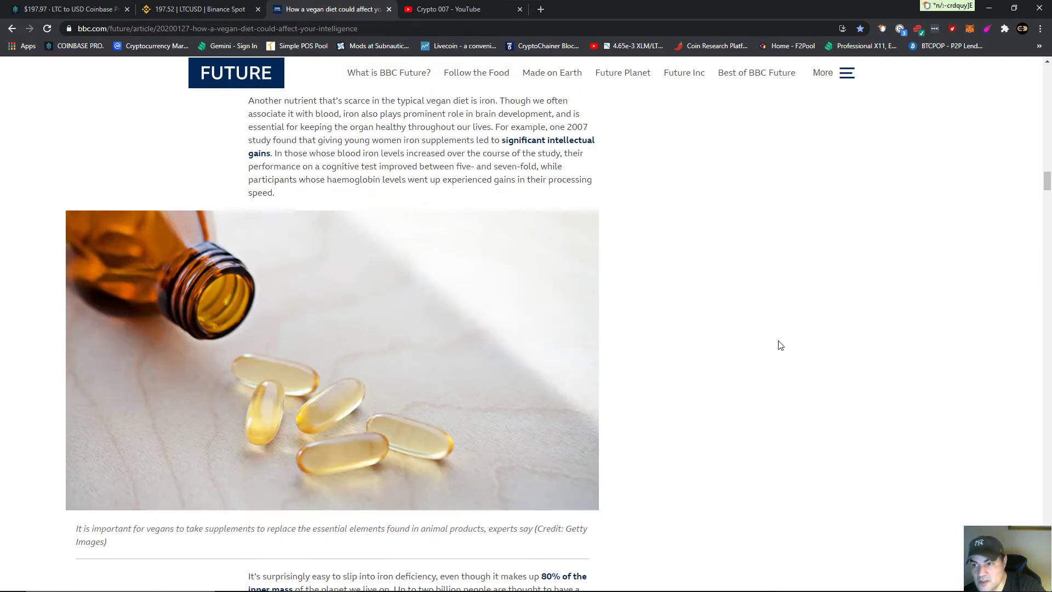
scroll("down", 3)
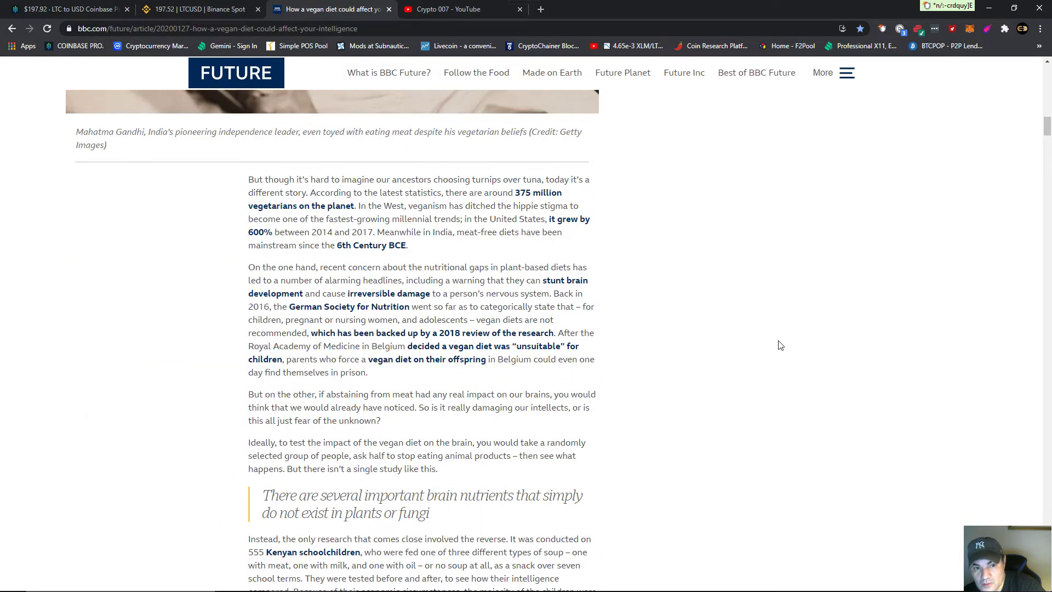
scroll("up", 3)
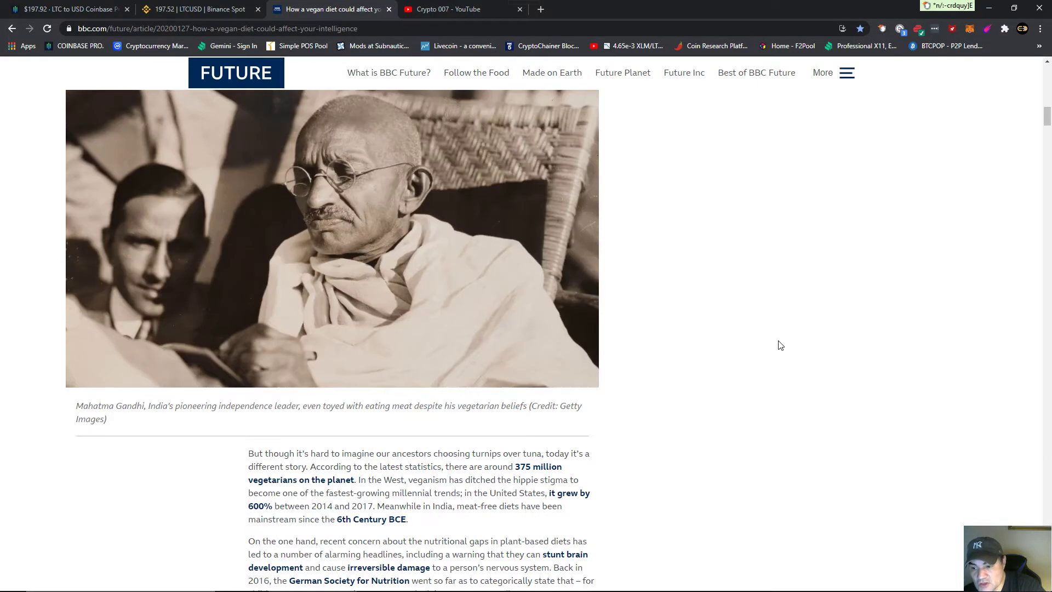
scroll("up", 3)
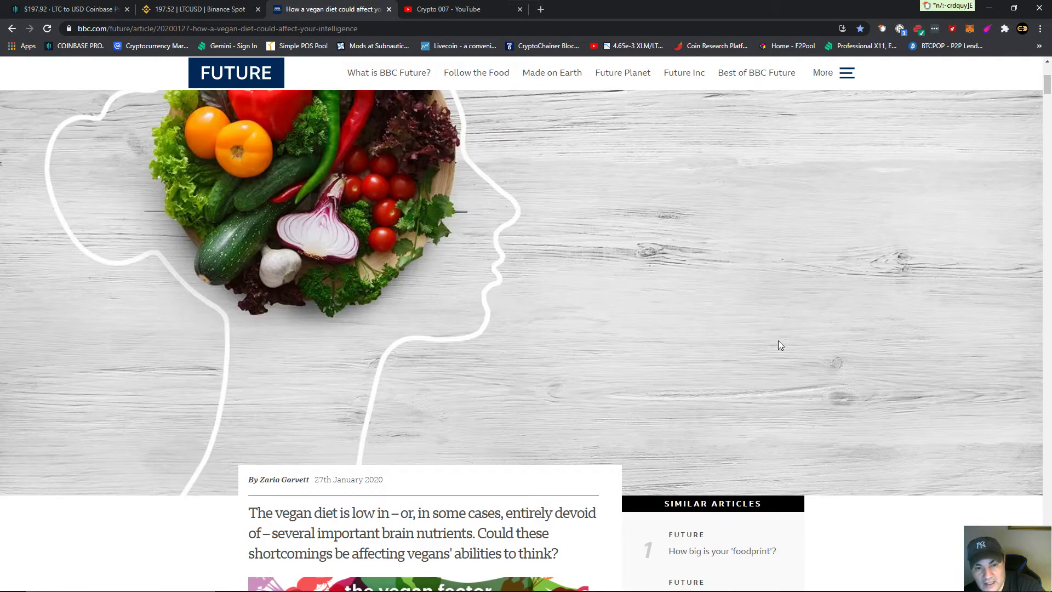
scroll("up", 3)
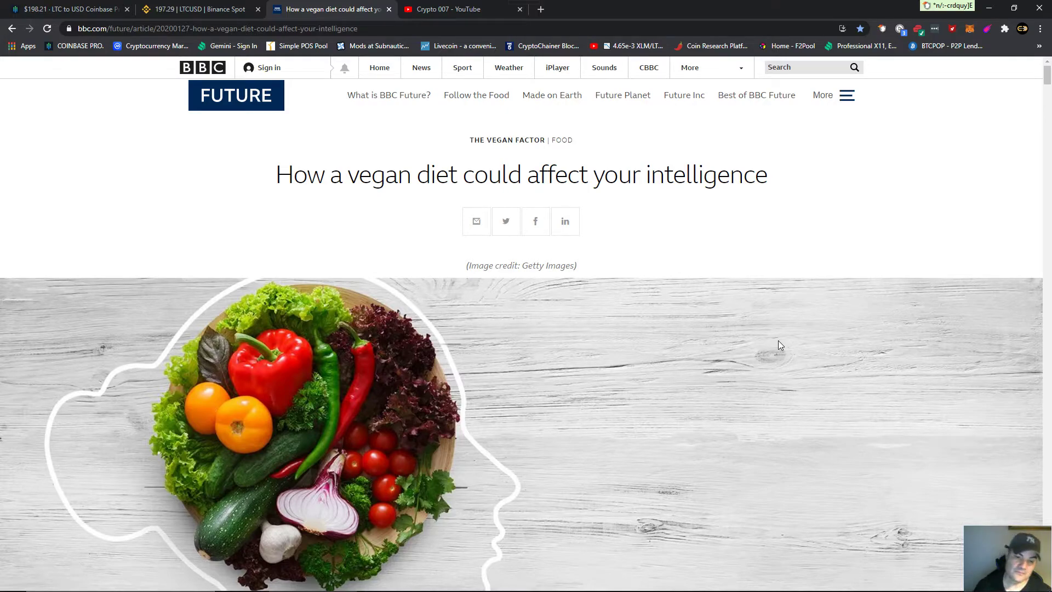
mouse_move(682, 329)
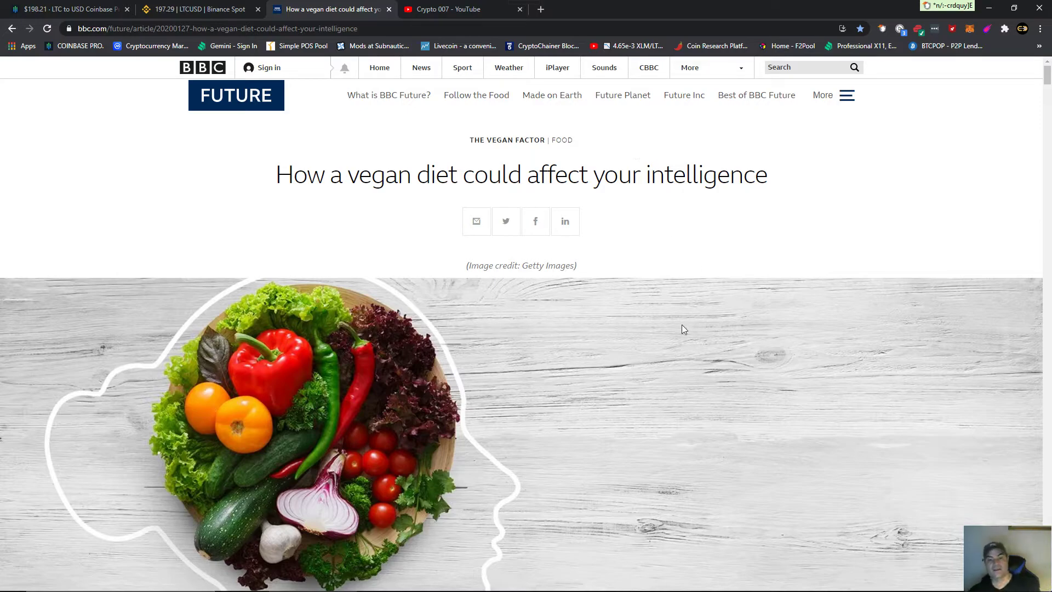
mouse_move(682, 328)
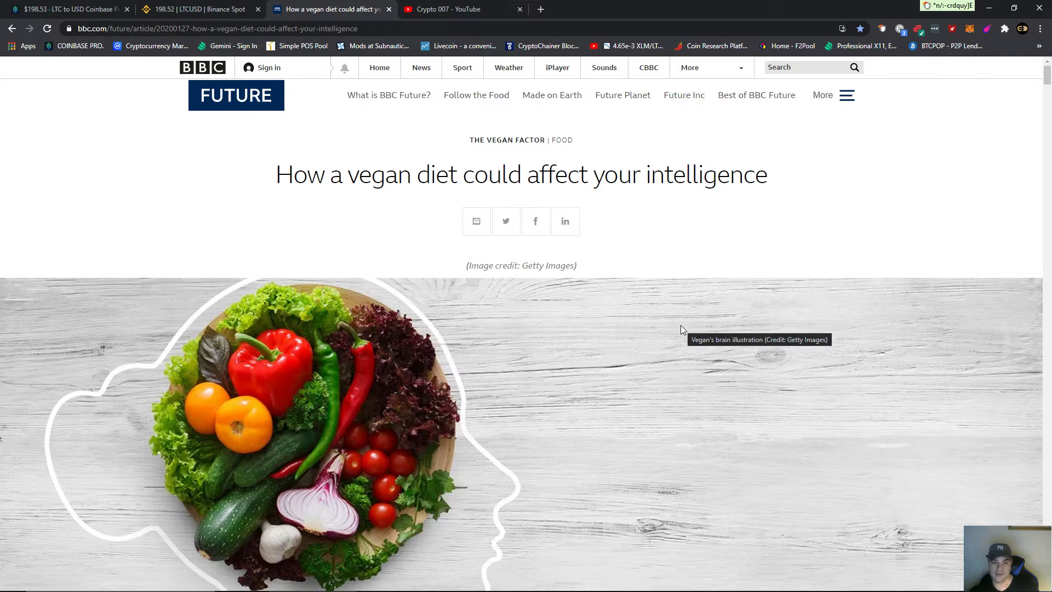
scroll("down", 3)
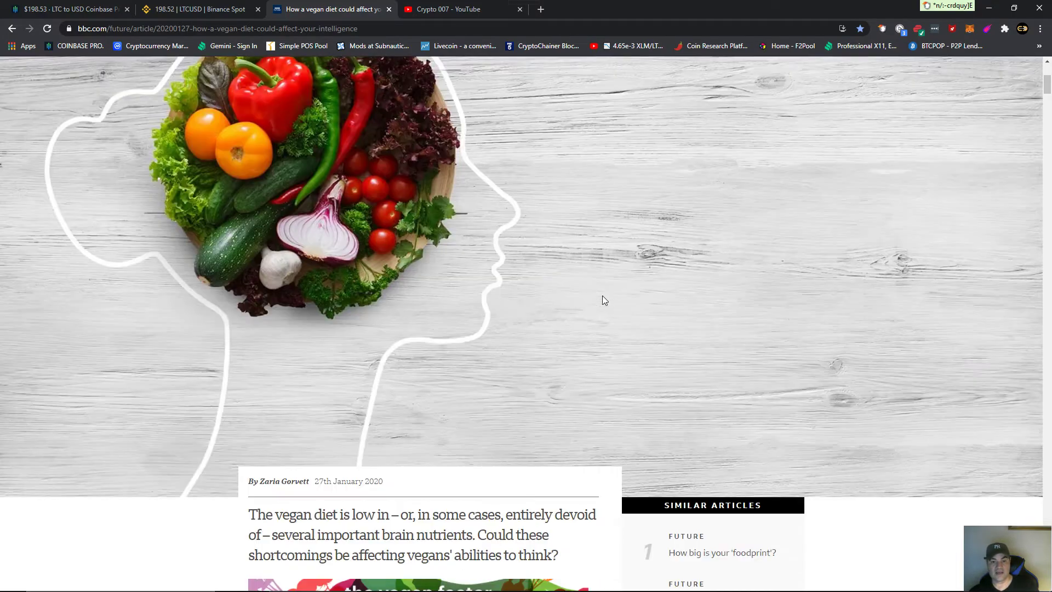
scroll("down", 3)
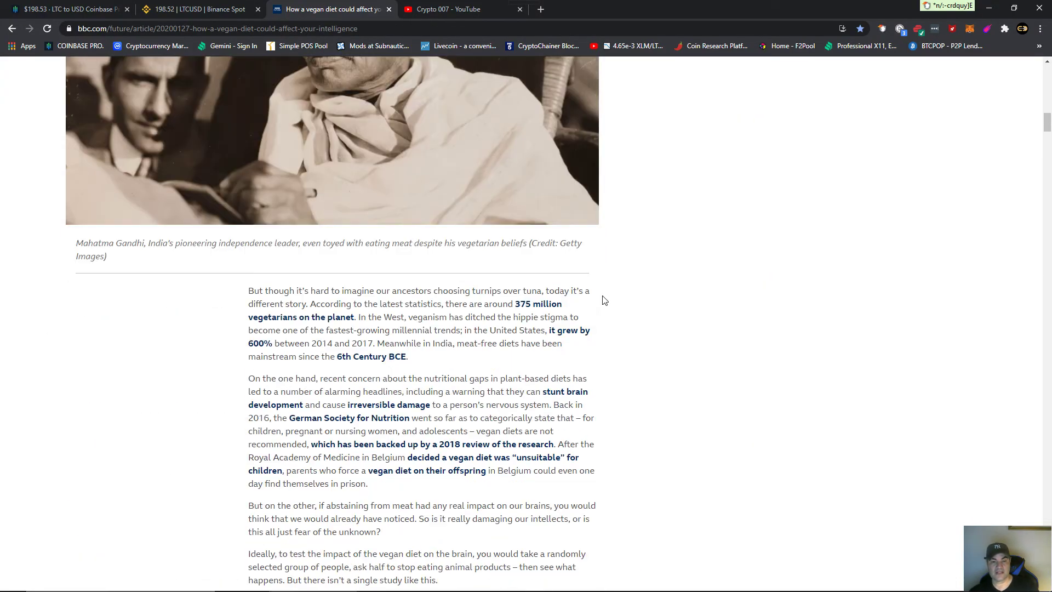
scroll("up", 3)
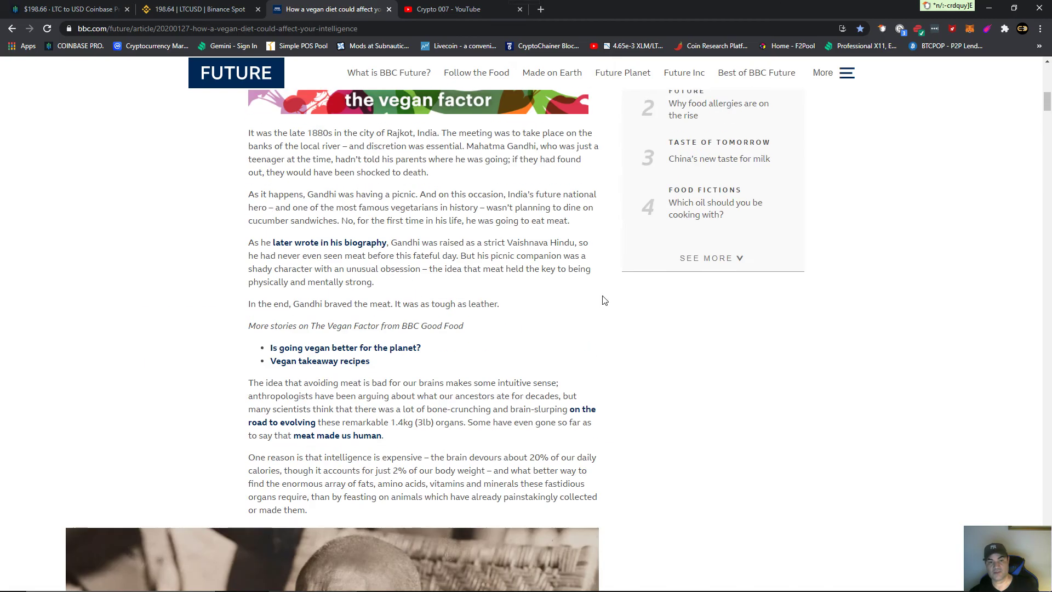
scroll("up", 3)
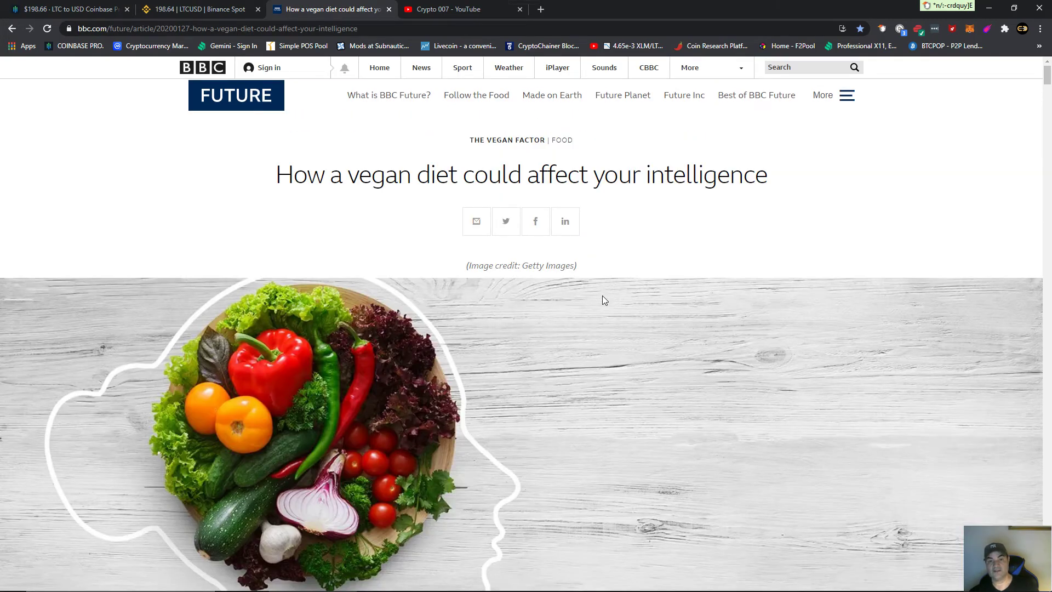
mouse_move(793, 269)
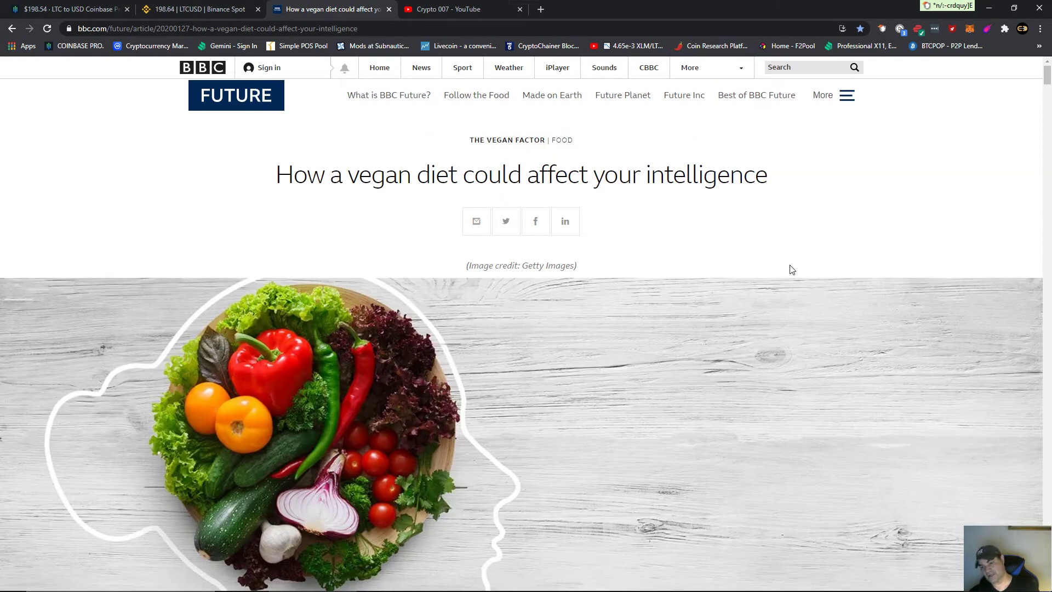
mouse_move(610, 265)
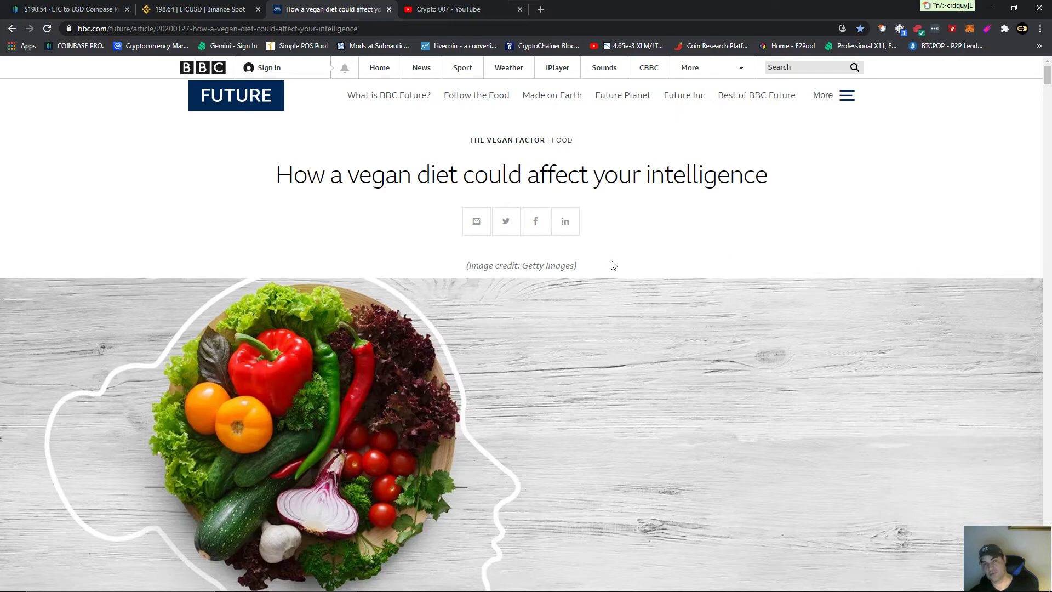
mouse_move(781, 276)
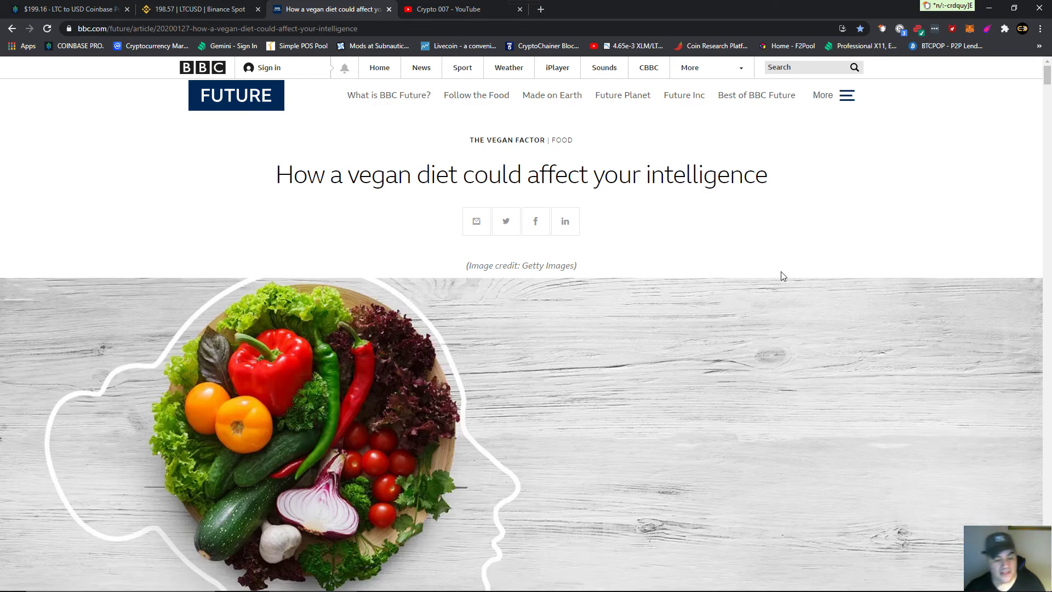
mouse_move(631, 314)
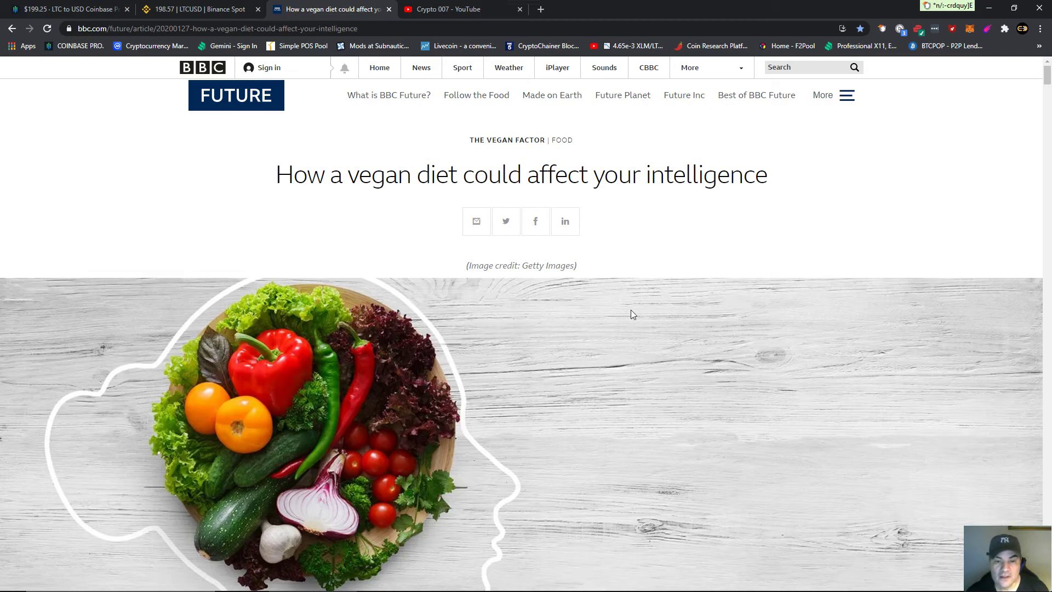
scroll("down", 3)
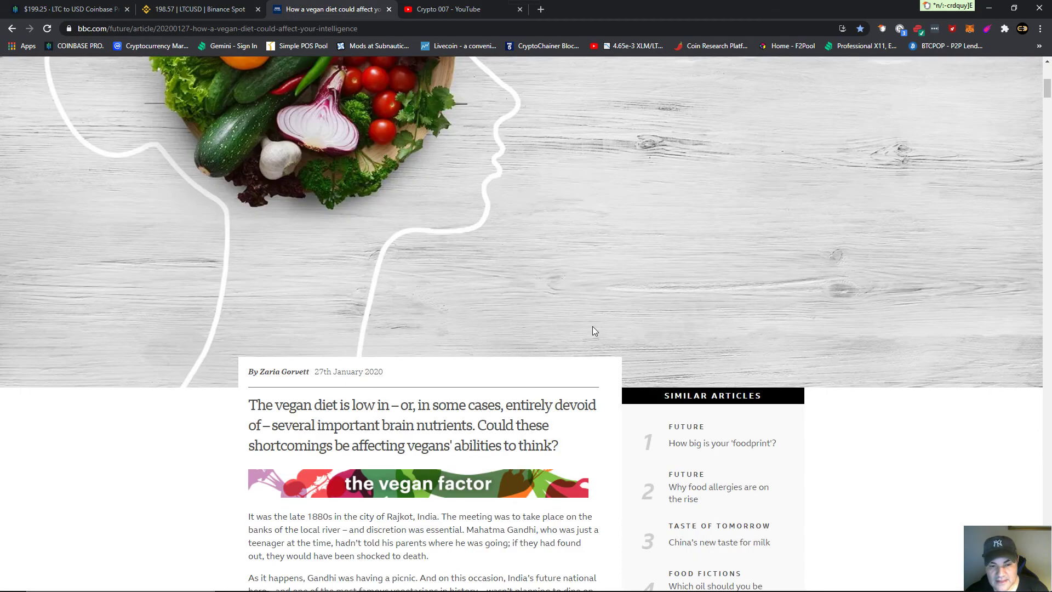
scroll("down", 3)
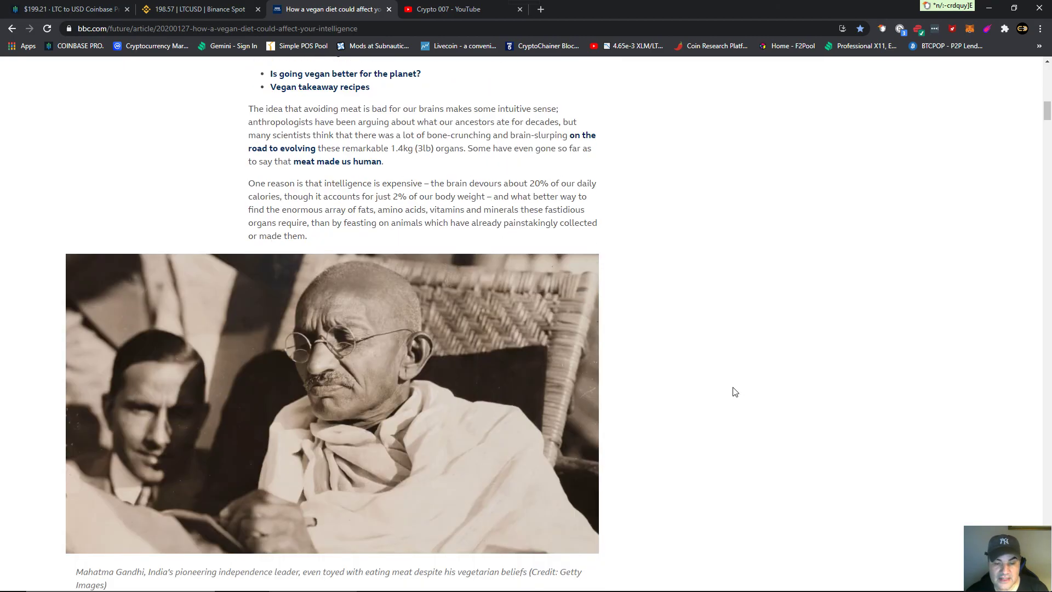
scroll("down", 3)
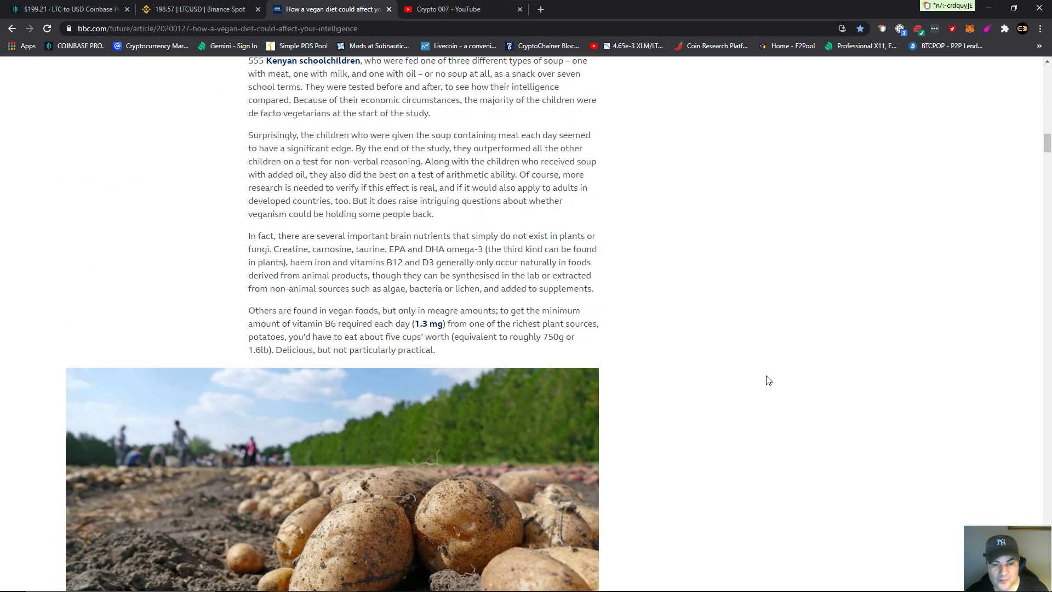
scroll("down", 3)
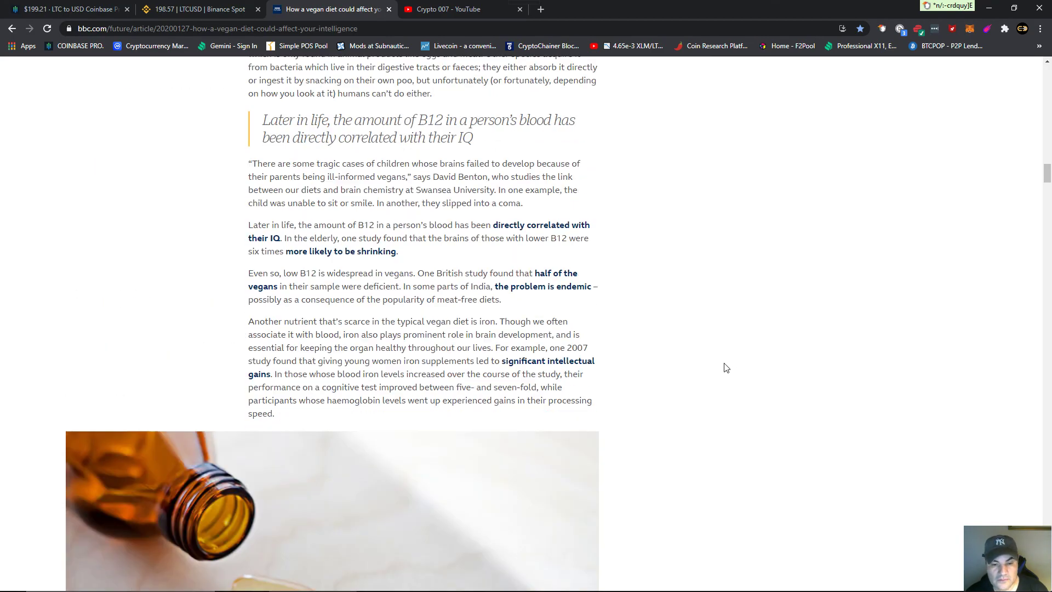
scroll("down", 3)
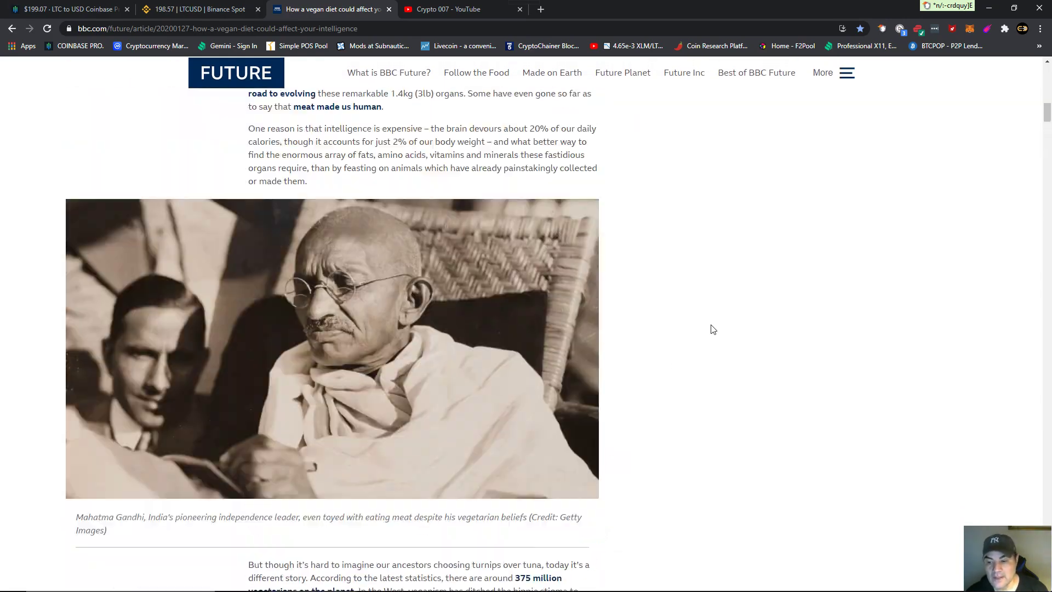
scroll("up", 3)
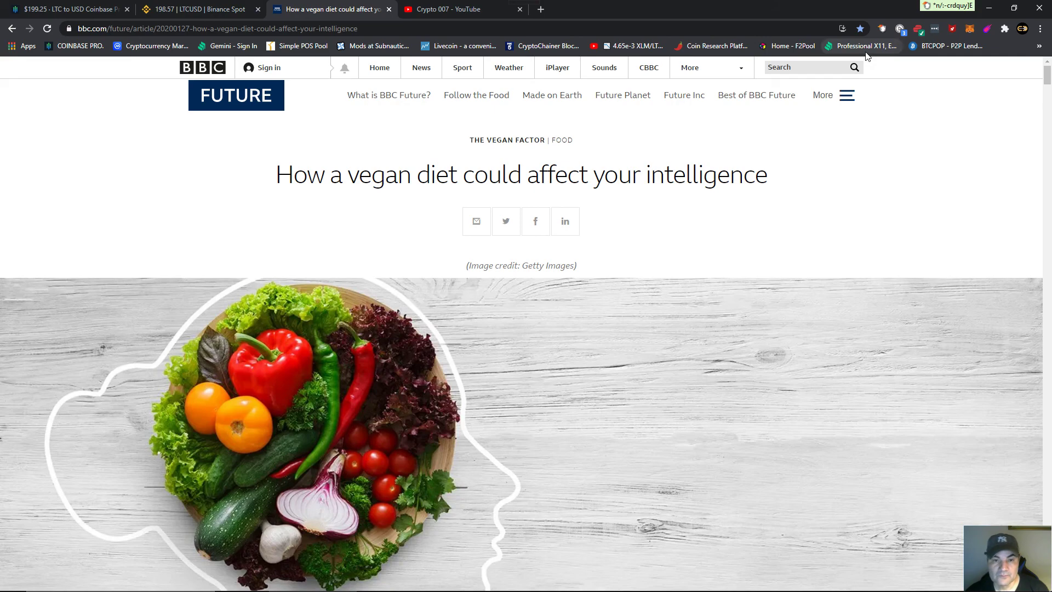
mouse_move(865, 46)
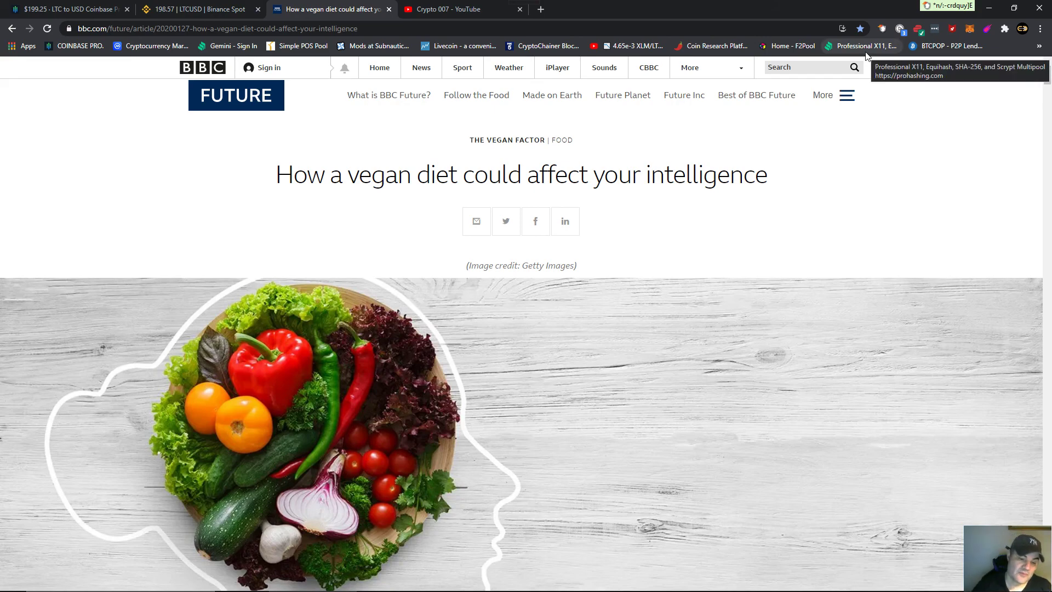
mouse_move(985, 6)
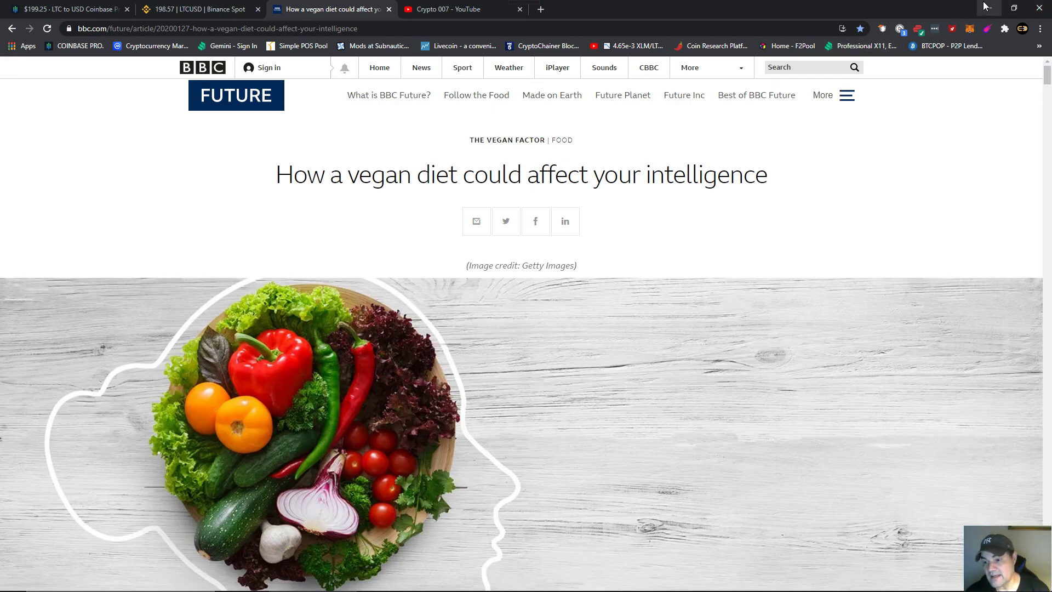